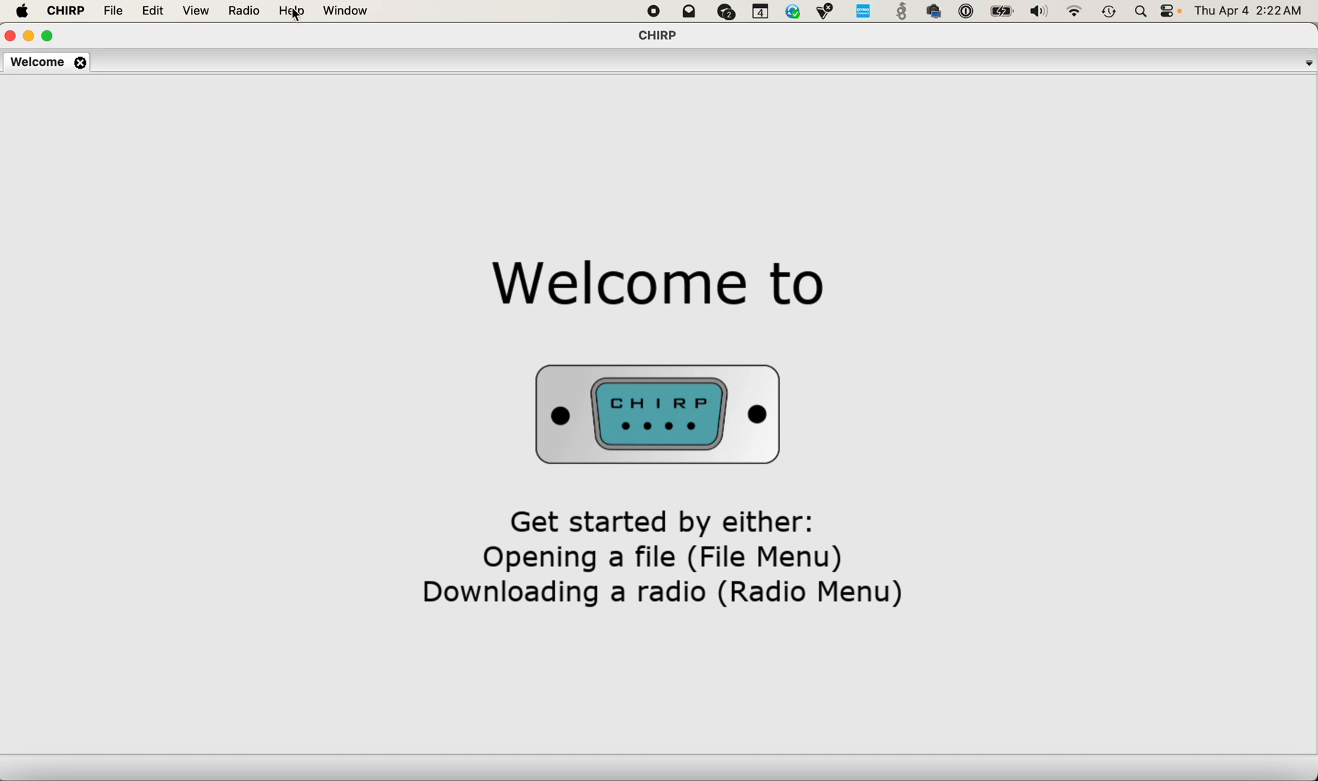
Request the driver module from website issue 10692 via Help > Load module from issue.
click(292, 11)
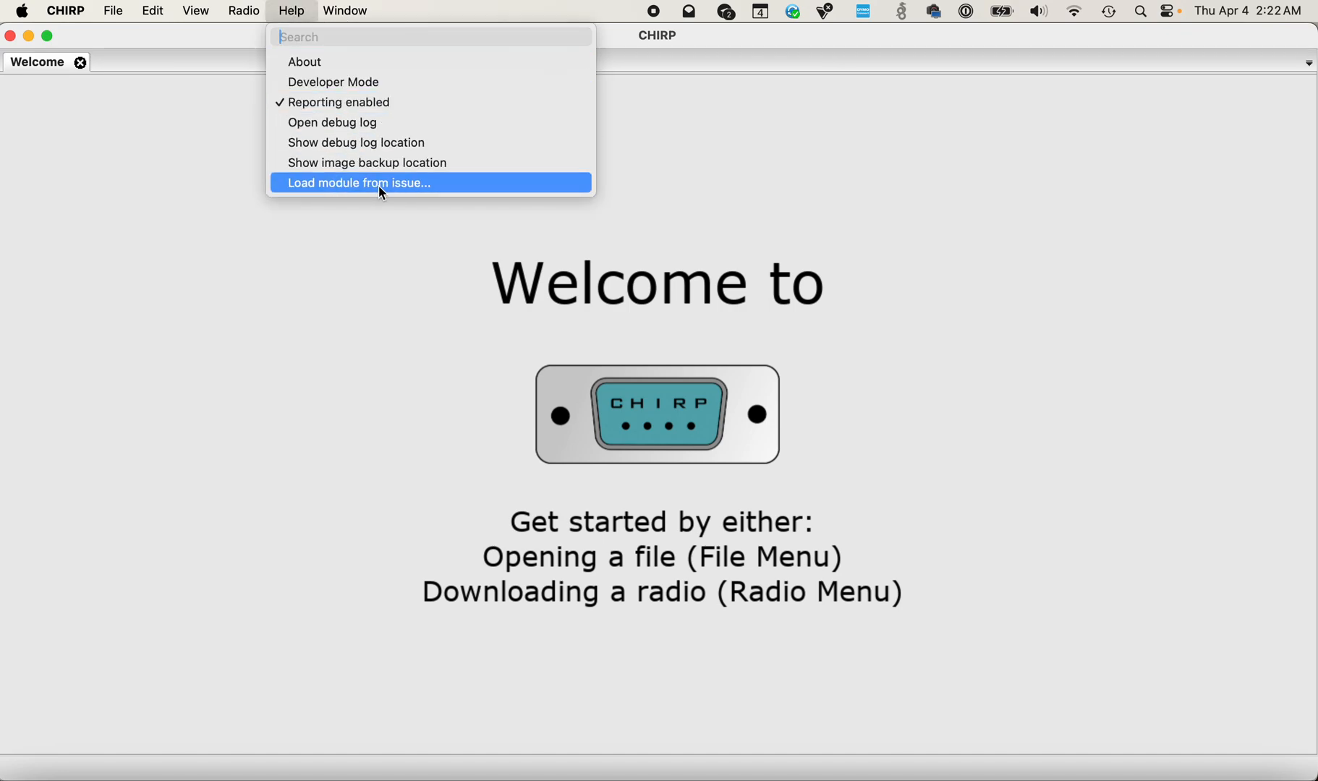
click(358, 182)
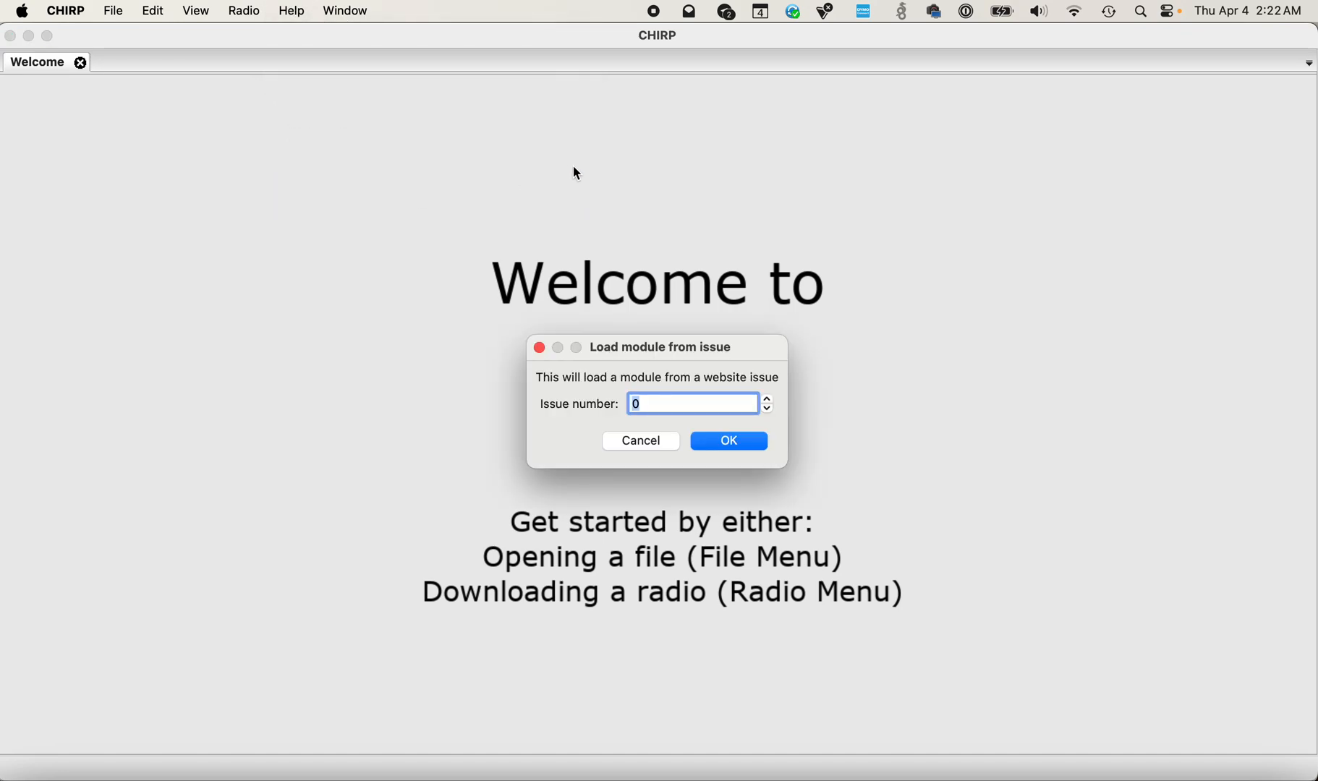
text(1)
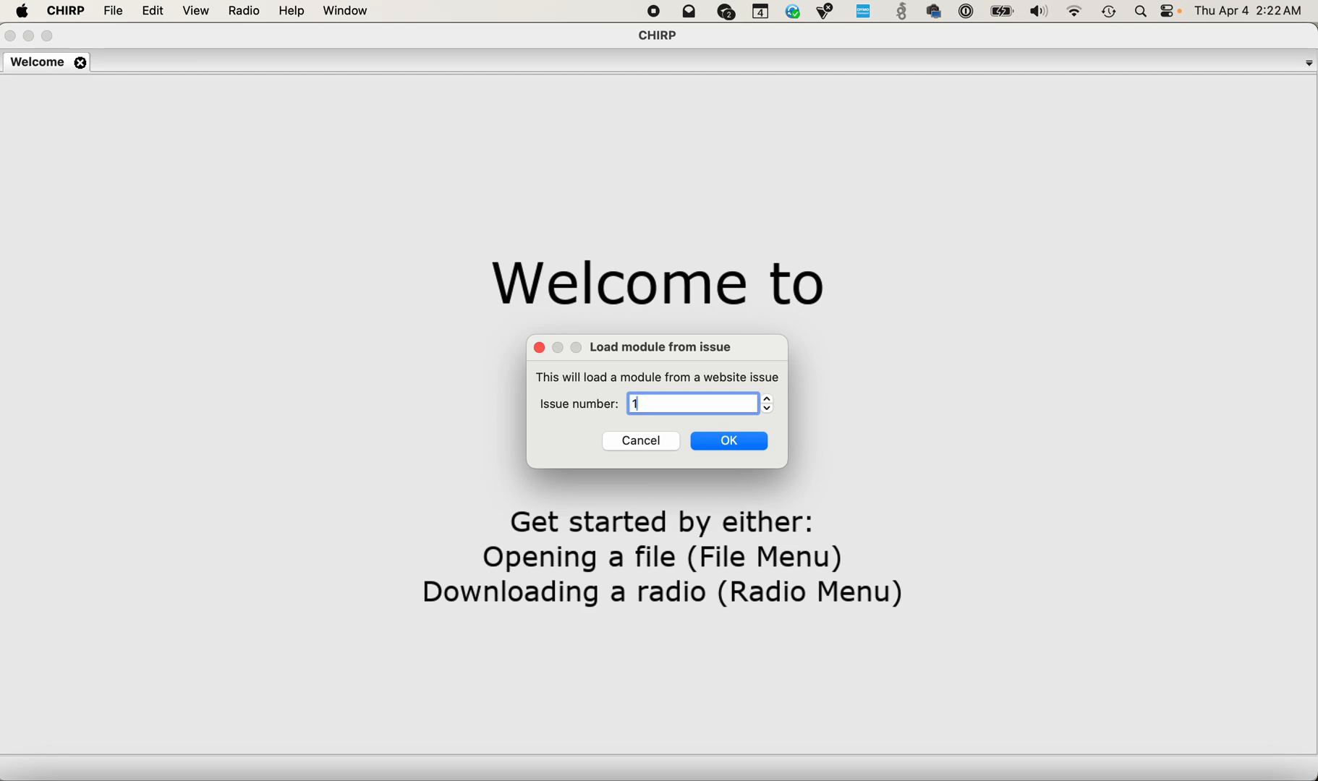
text(069)
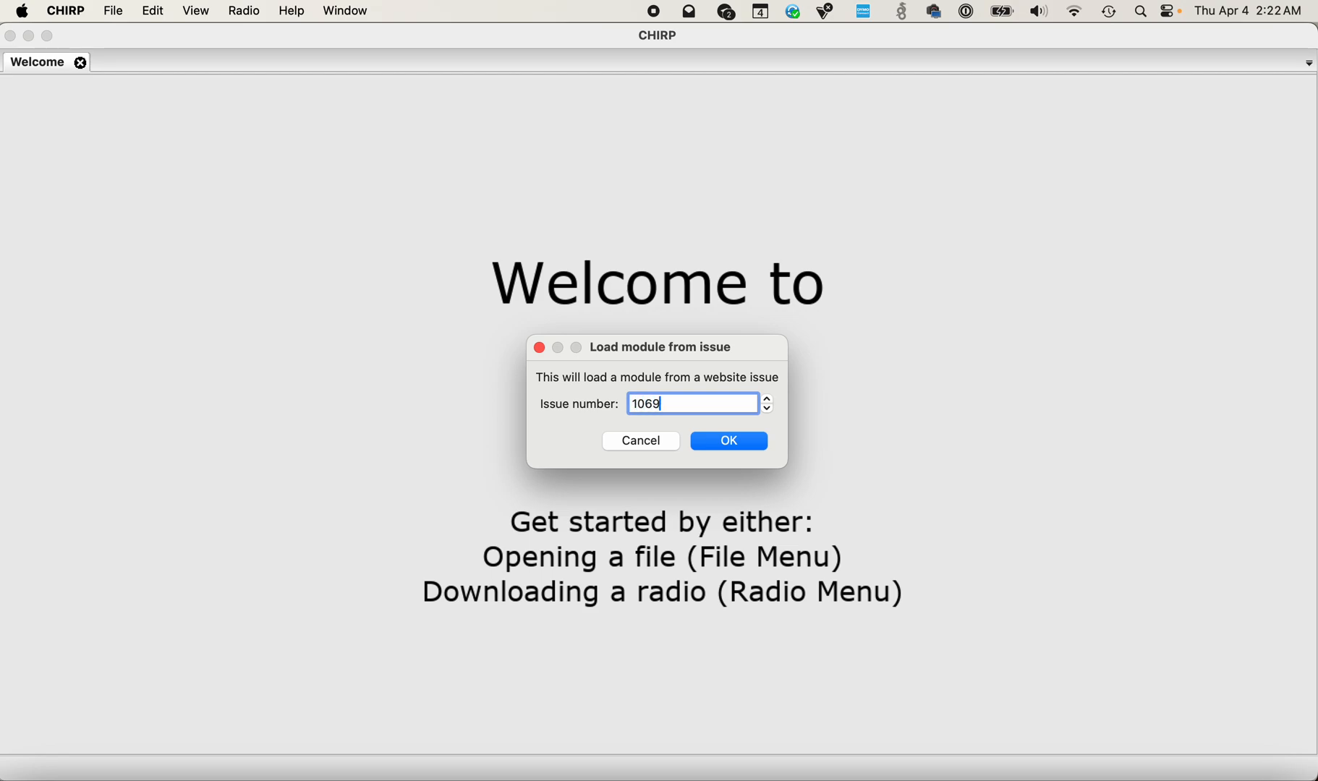
text(2)
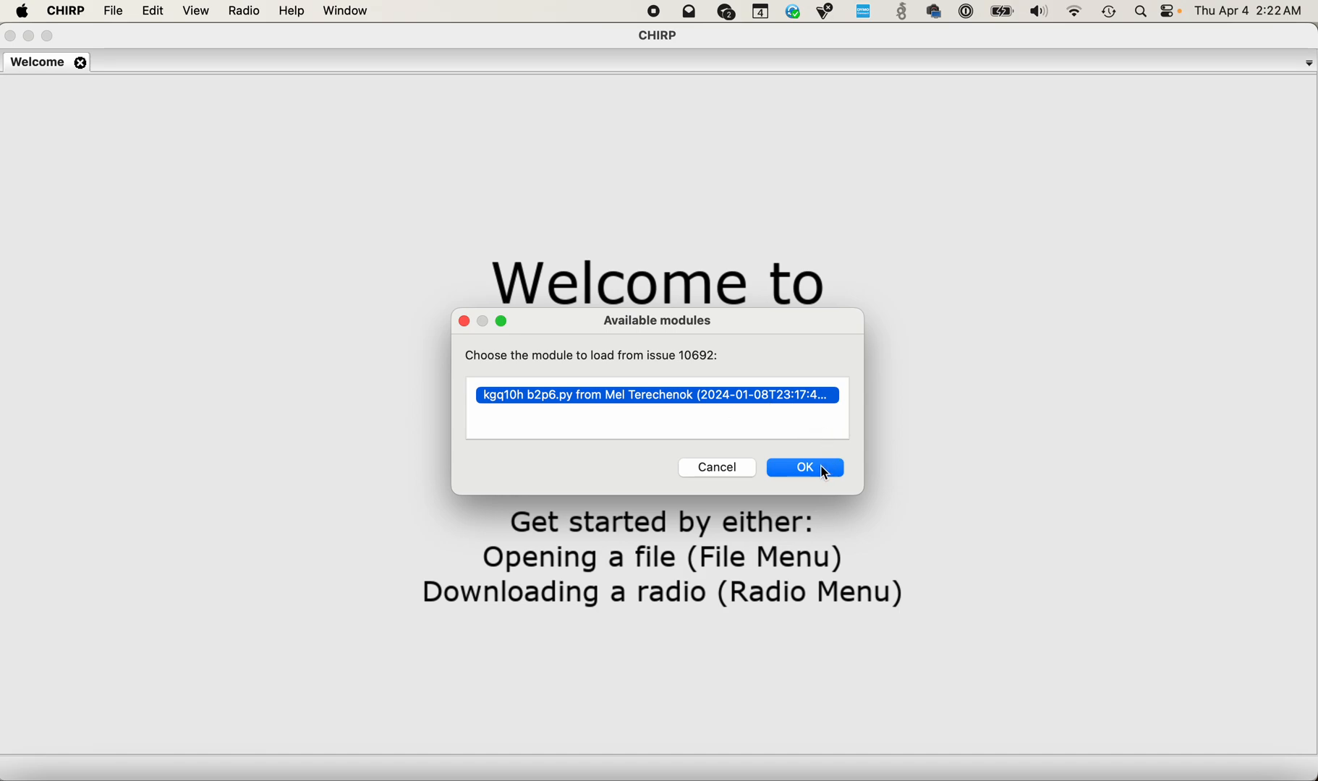
Load the listed kgq10h b2p6.py module and dismiss the success confirmation.
click(803, 467)
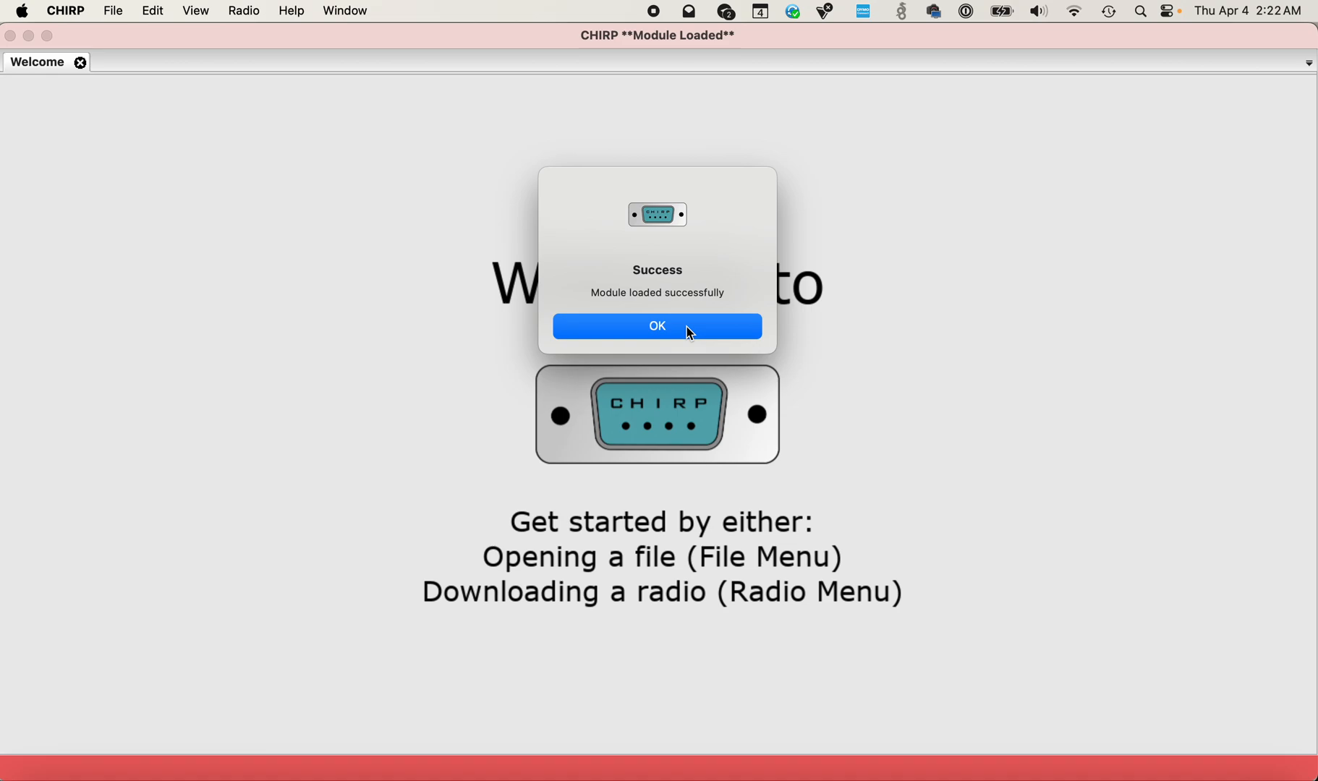
click(656, 327)
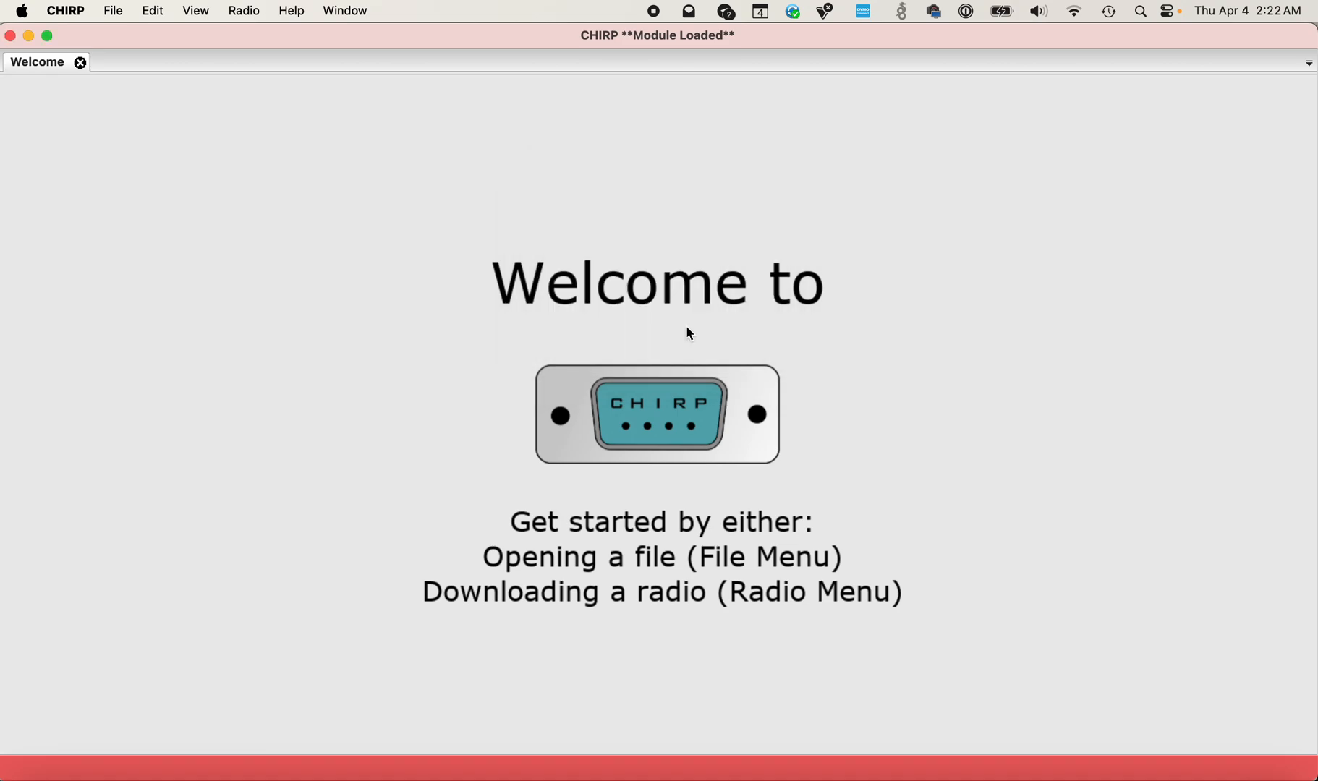
mouse_move(116, 33)
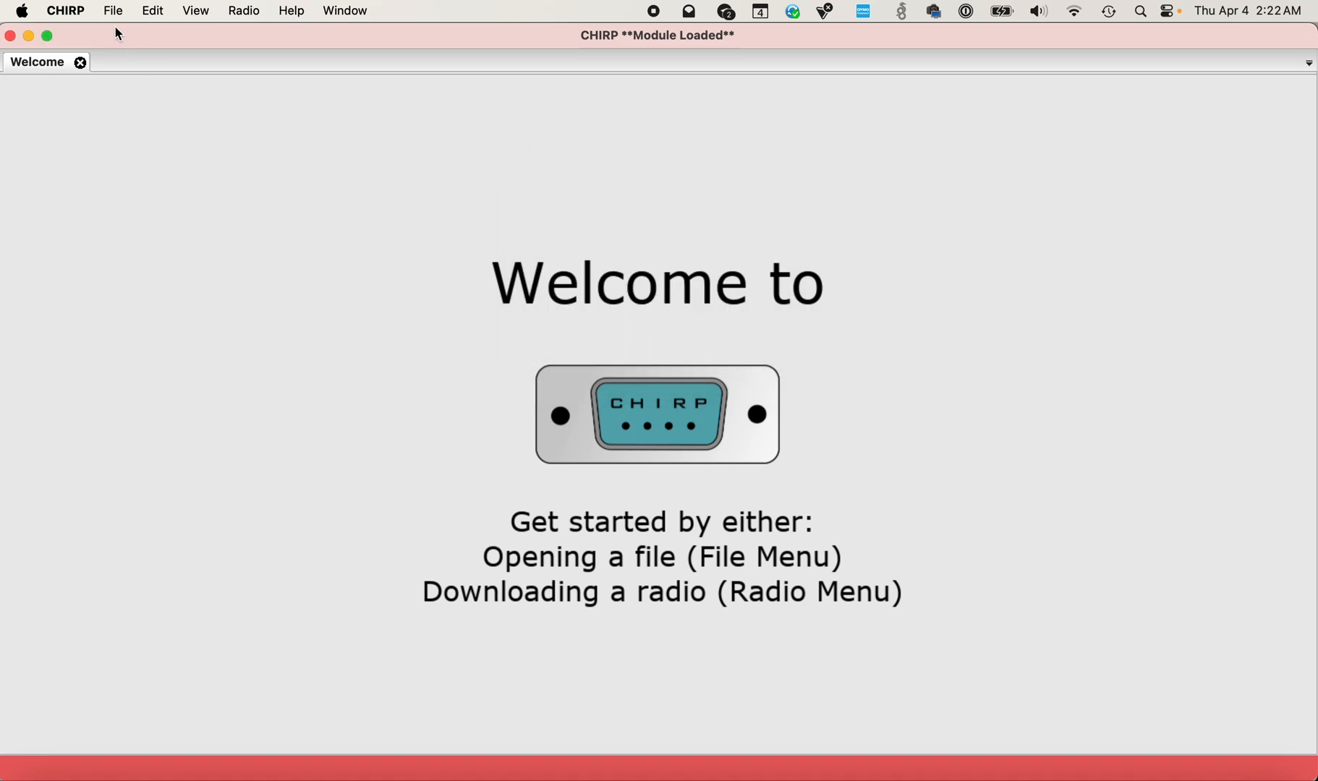
Create a new blank Untitled.csv memory sheet.
click(111, 10)
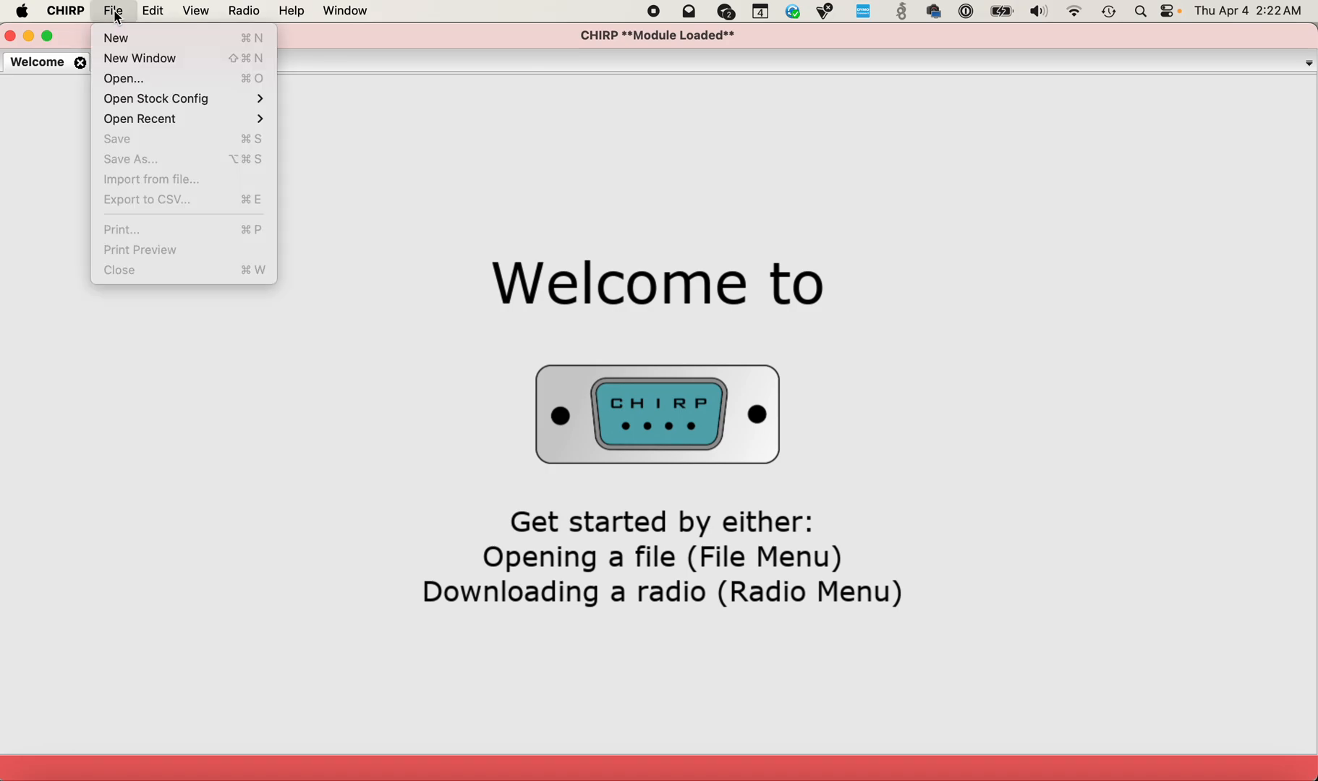
mouse_move(116, 38)
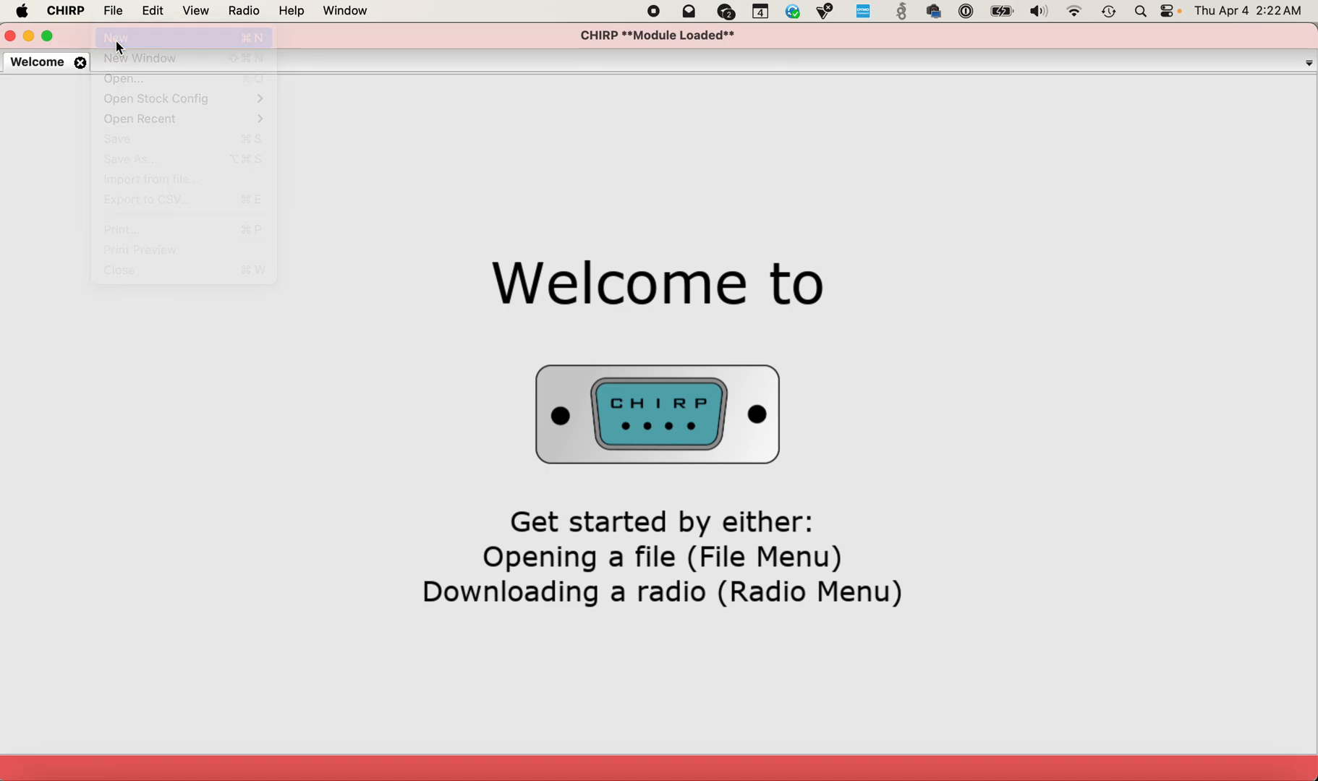
click(117, 37)
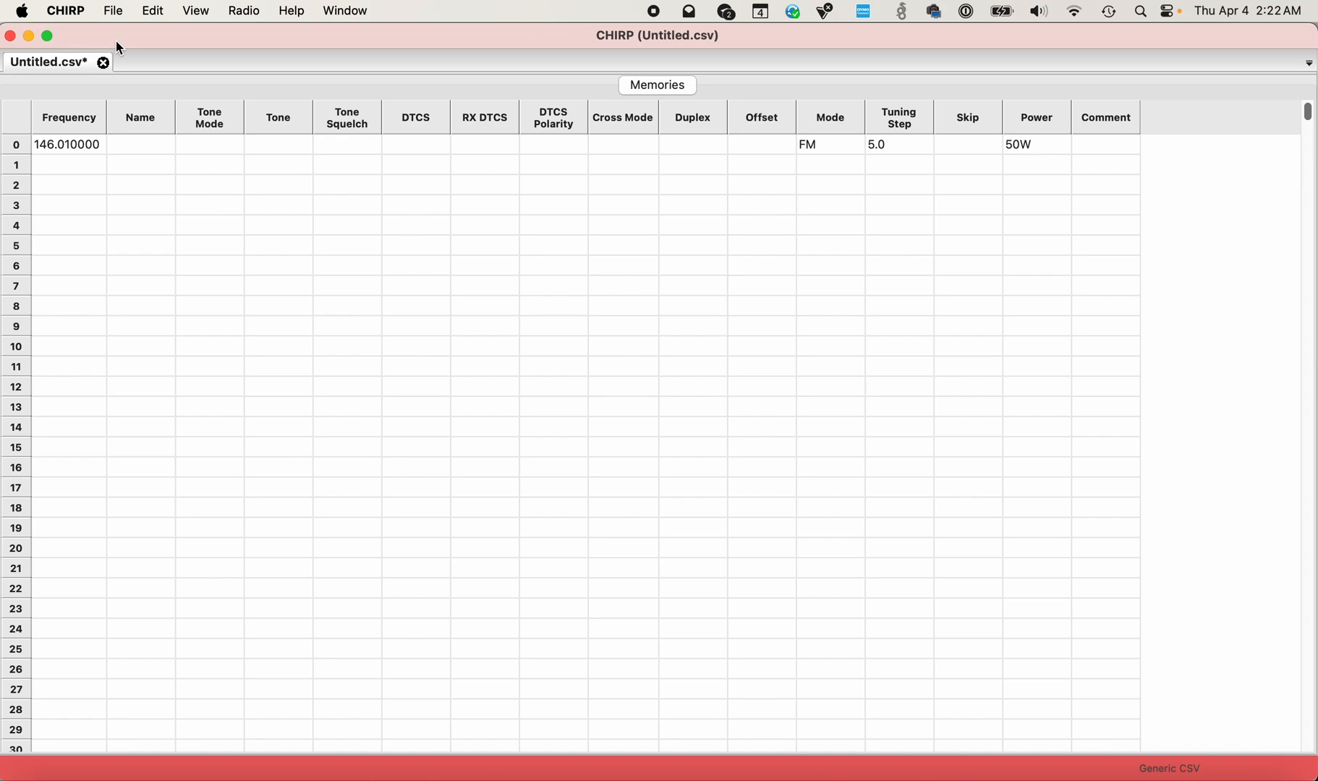
mouse_move(711, 51)
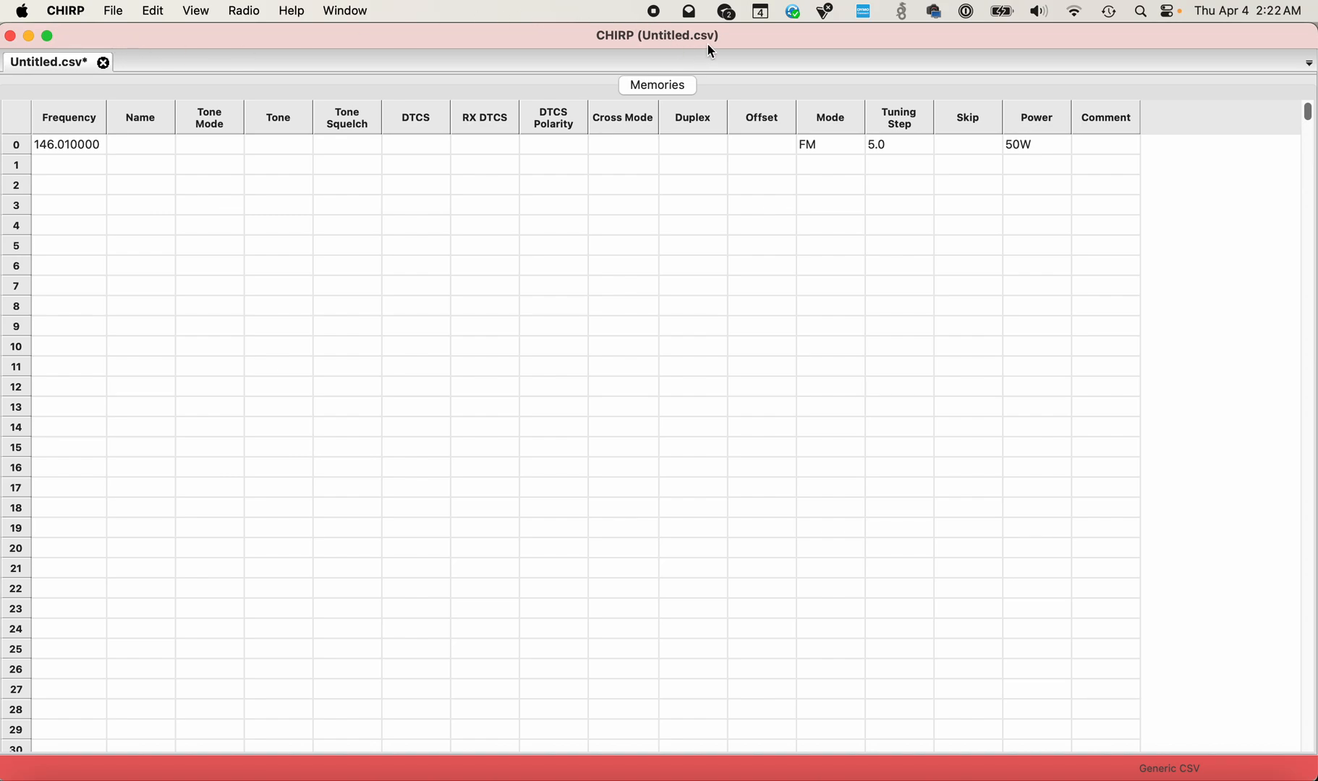
mouse_move(292, 55)
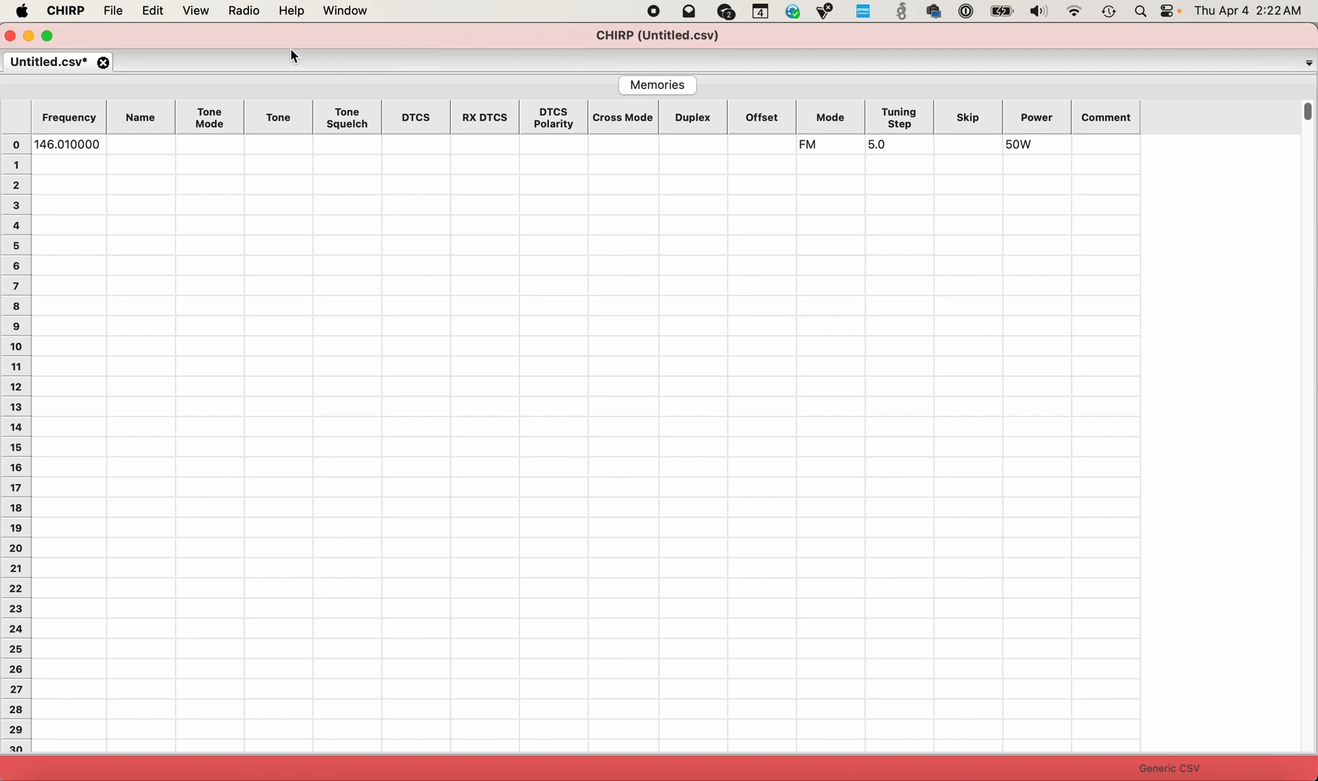
mouse_move(243, 11)
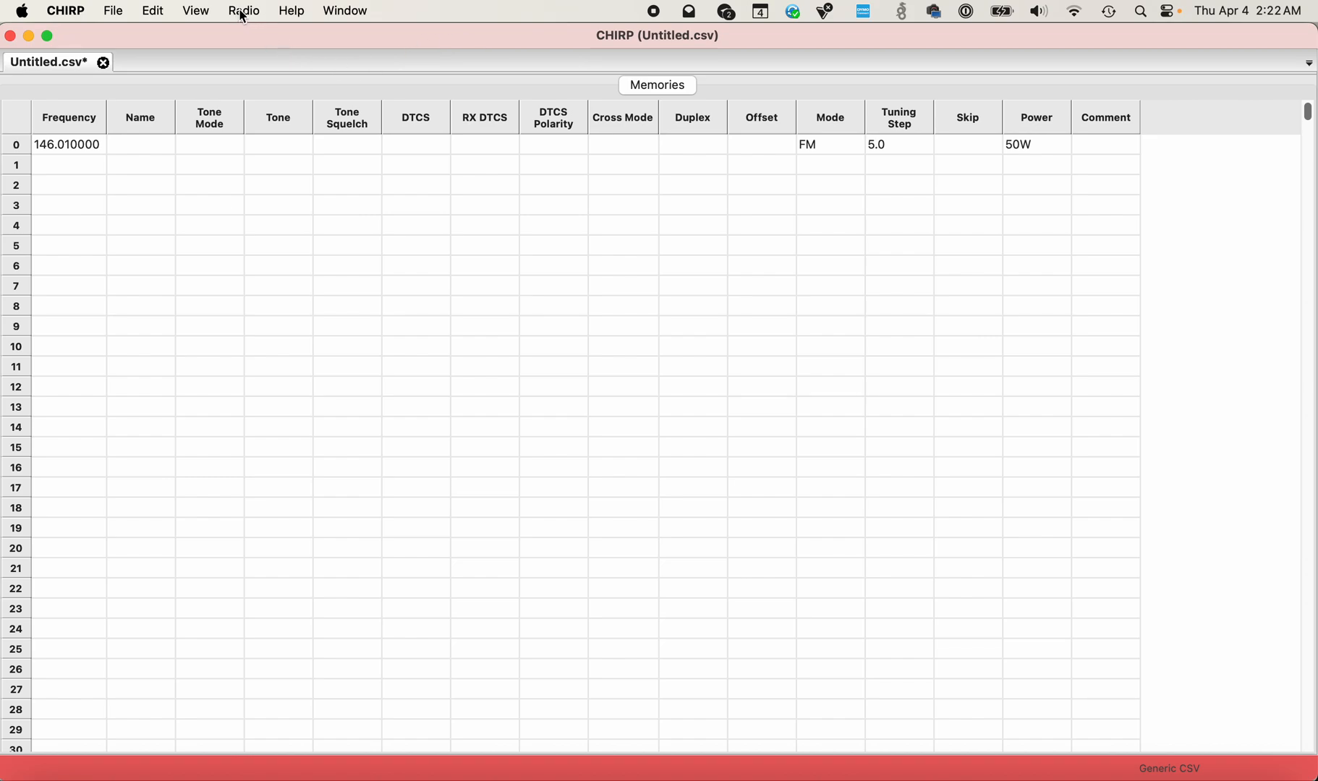
Start a RepeaterBook query limited to the 2 m and 70 cm bands.
click(243, 11)
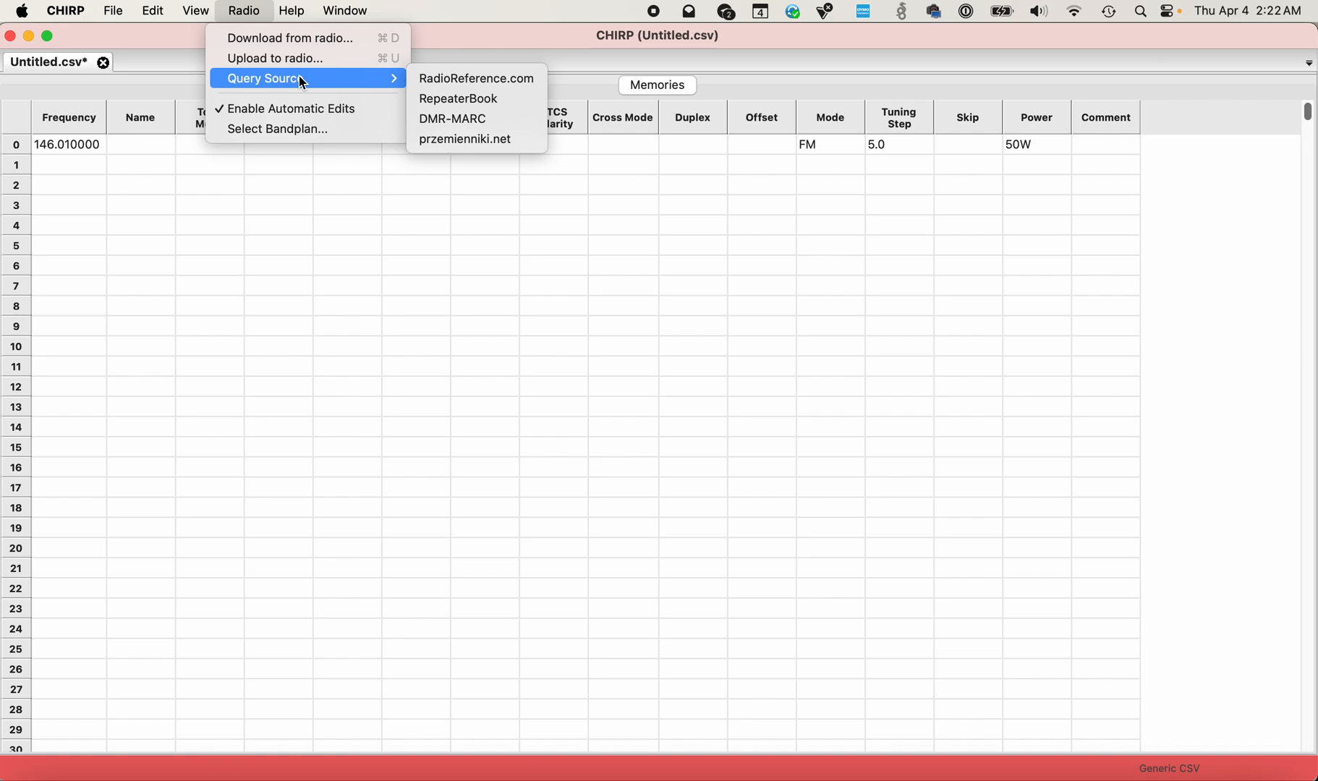
mouse_move(476, 98)
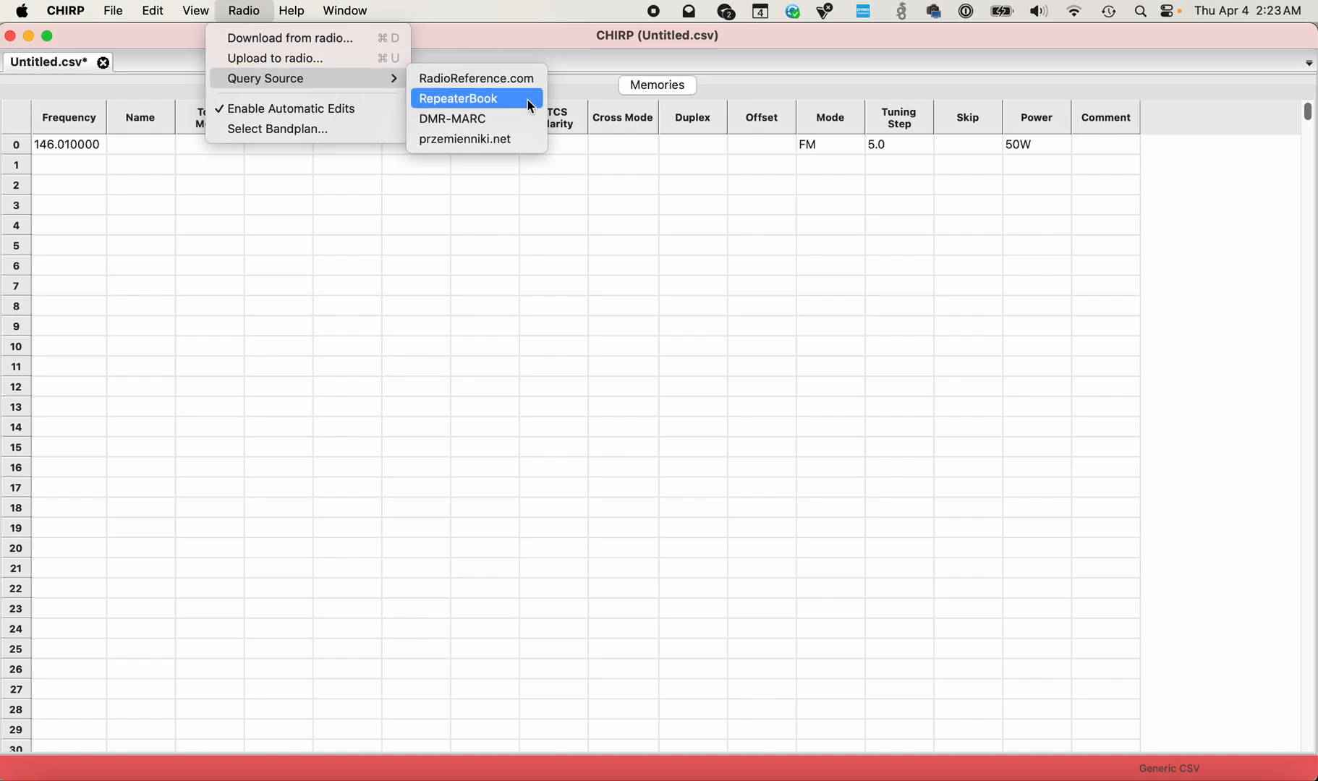
click(459, 98)
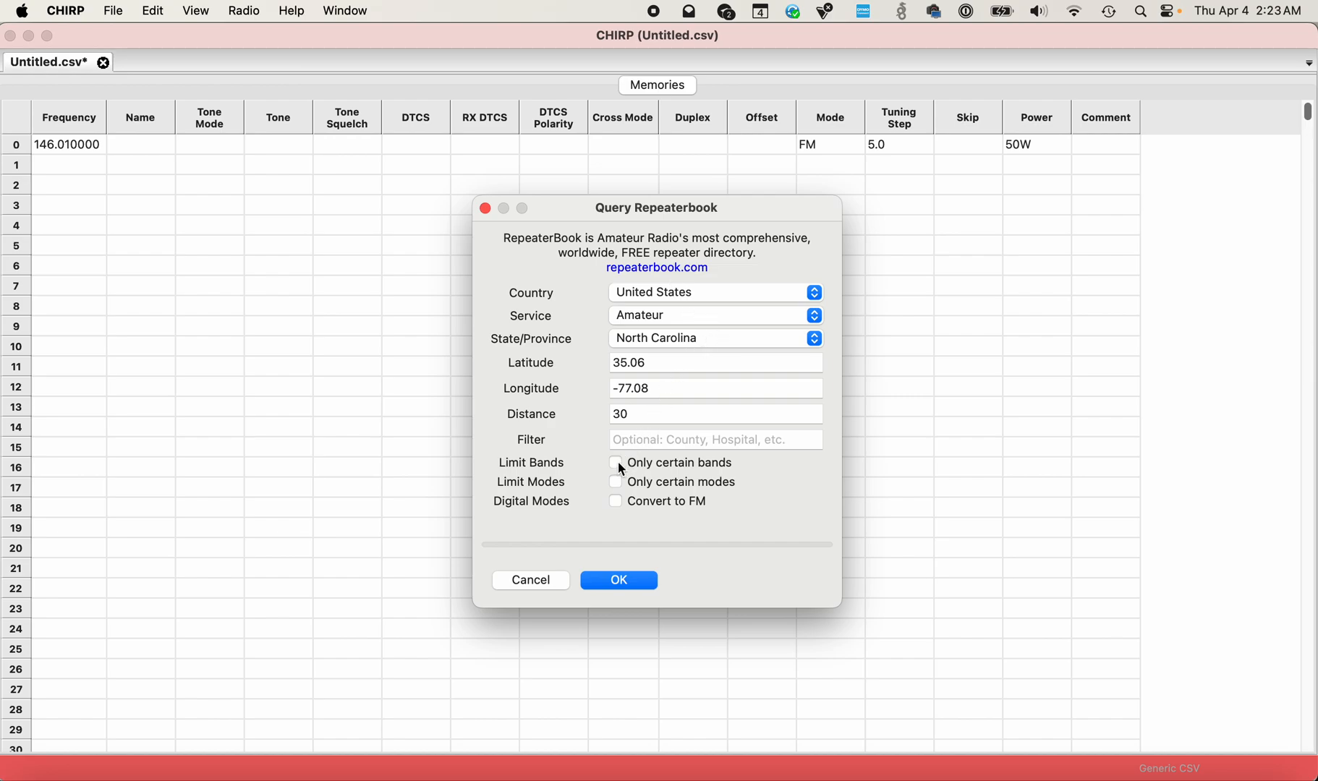
click(614, 463)
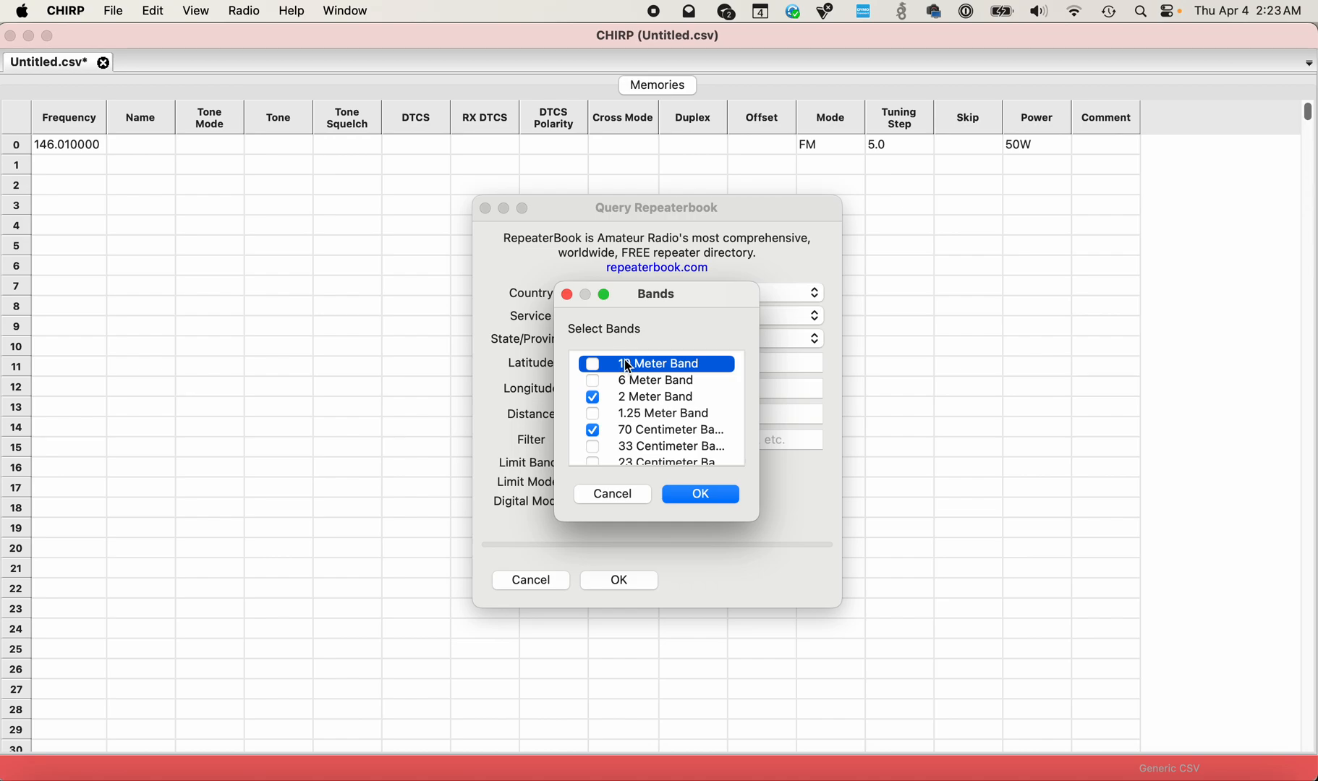
mouse_move(639, 443)
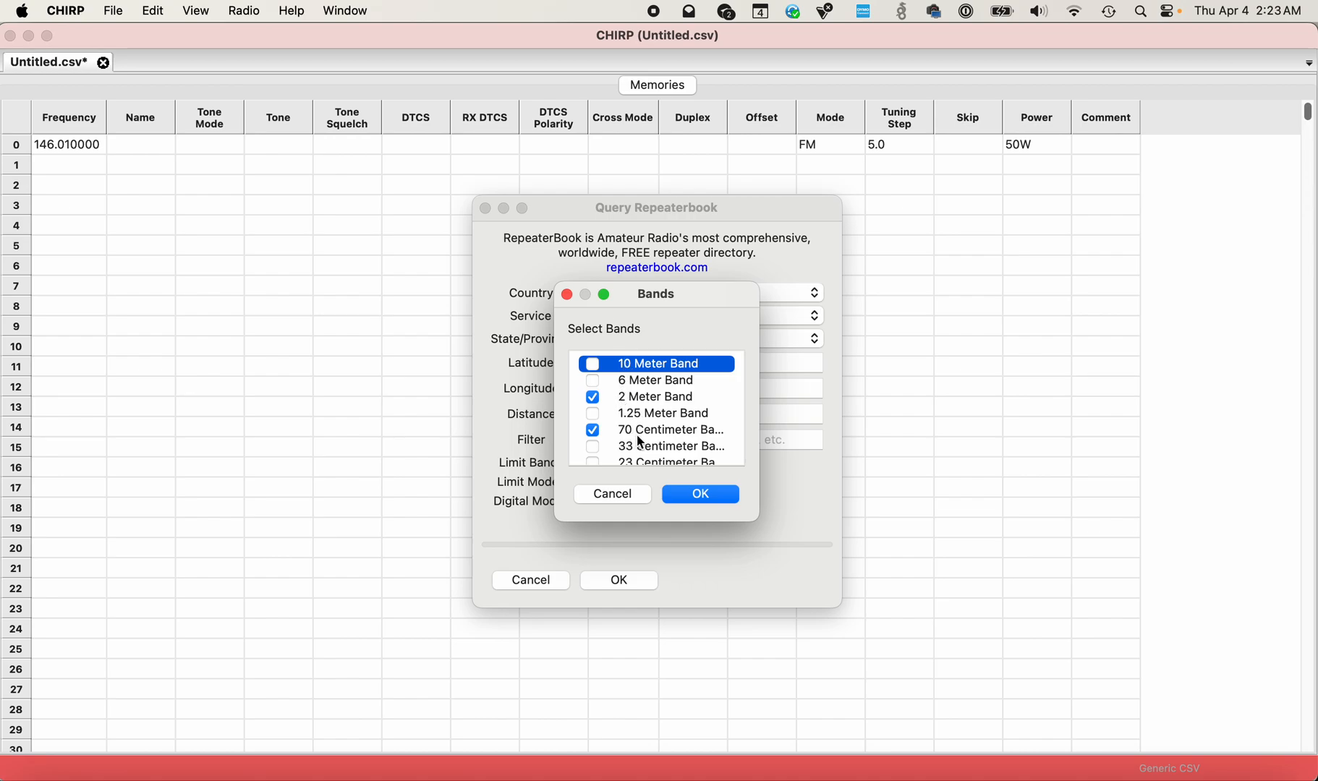
click(698, 494)
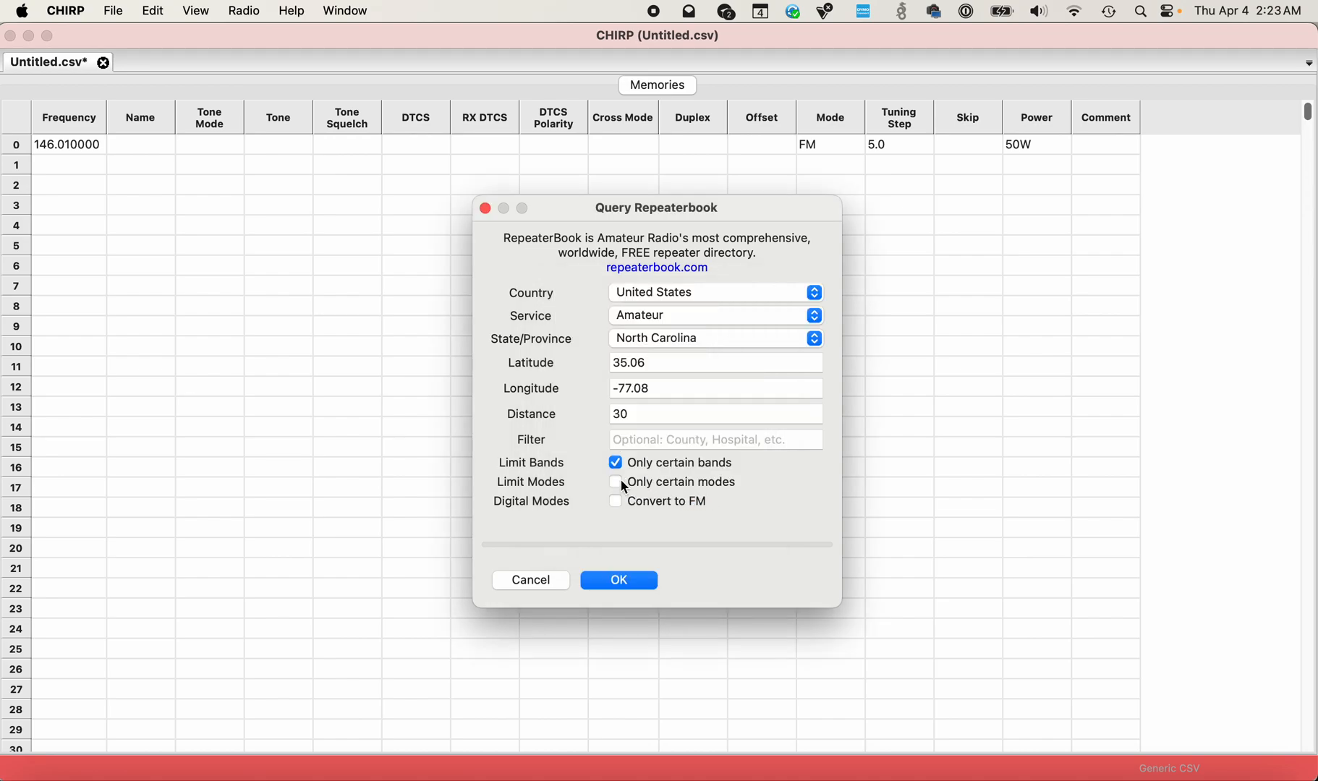
Limit the query to FM mode only and run the repeater search.
click(614, 481)
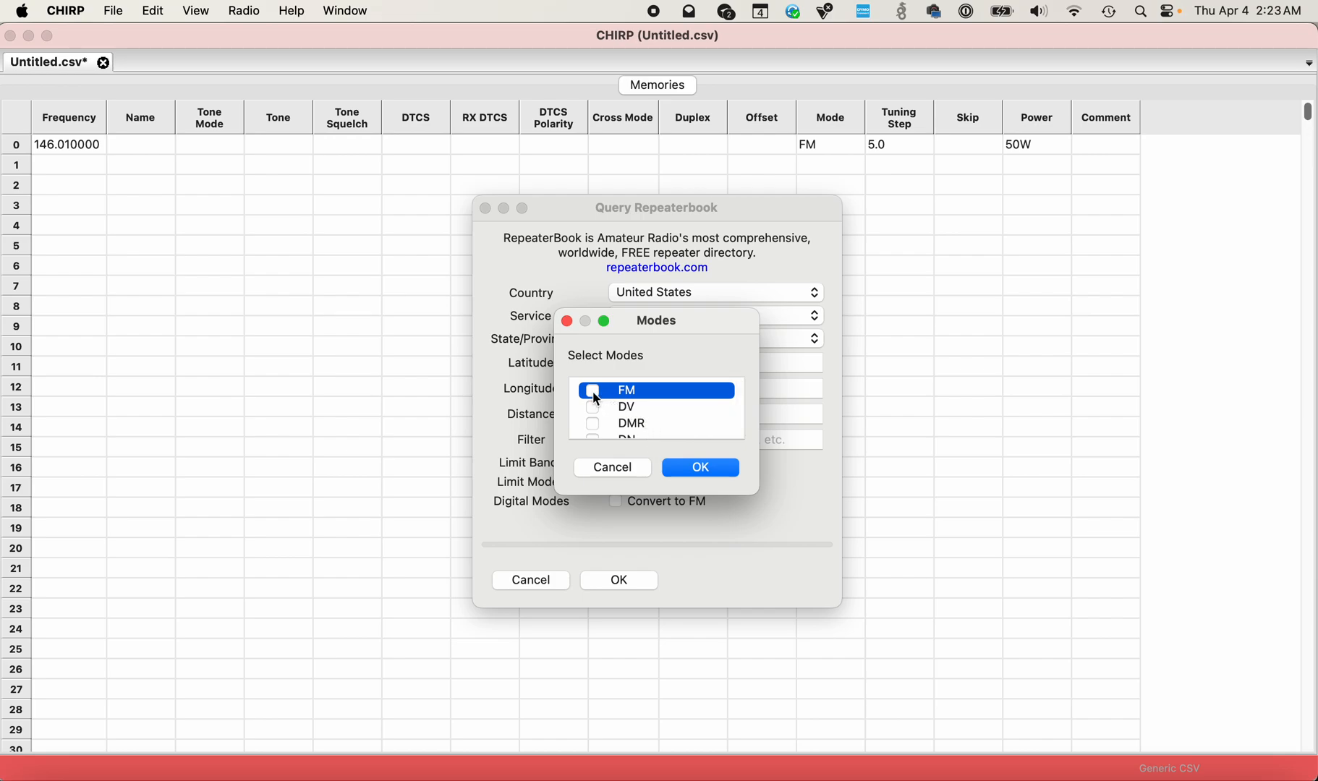
click(593, 390)
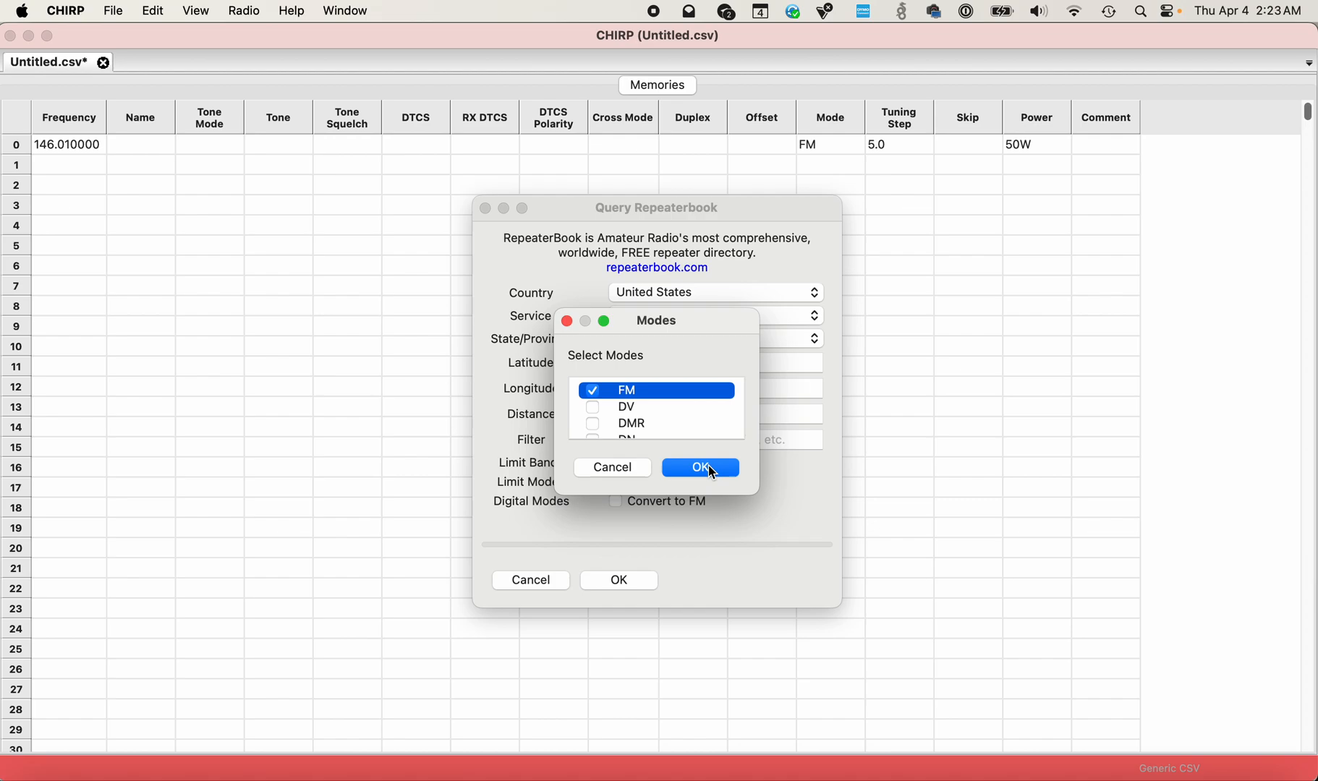
click(699, 467)
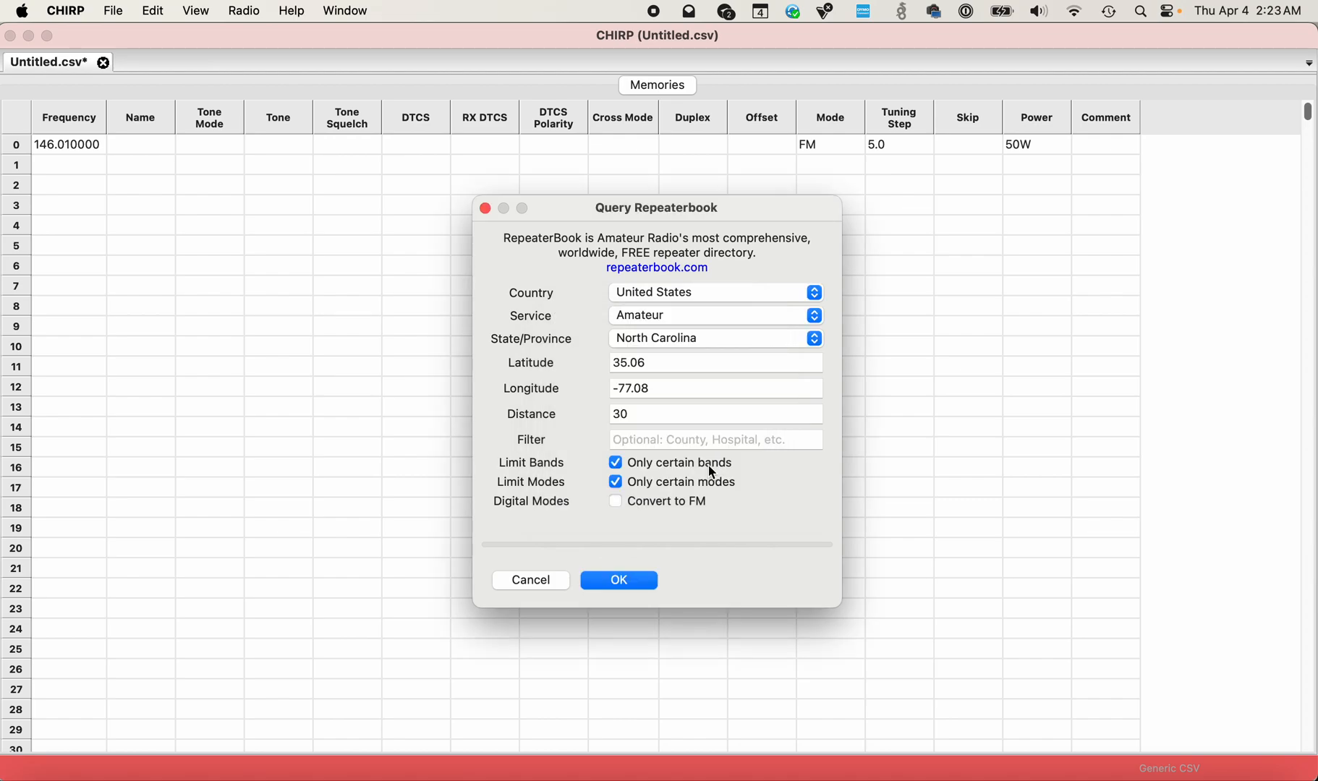
click(618, 580)
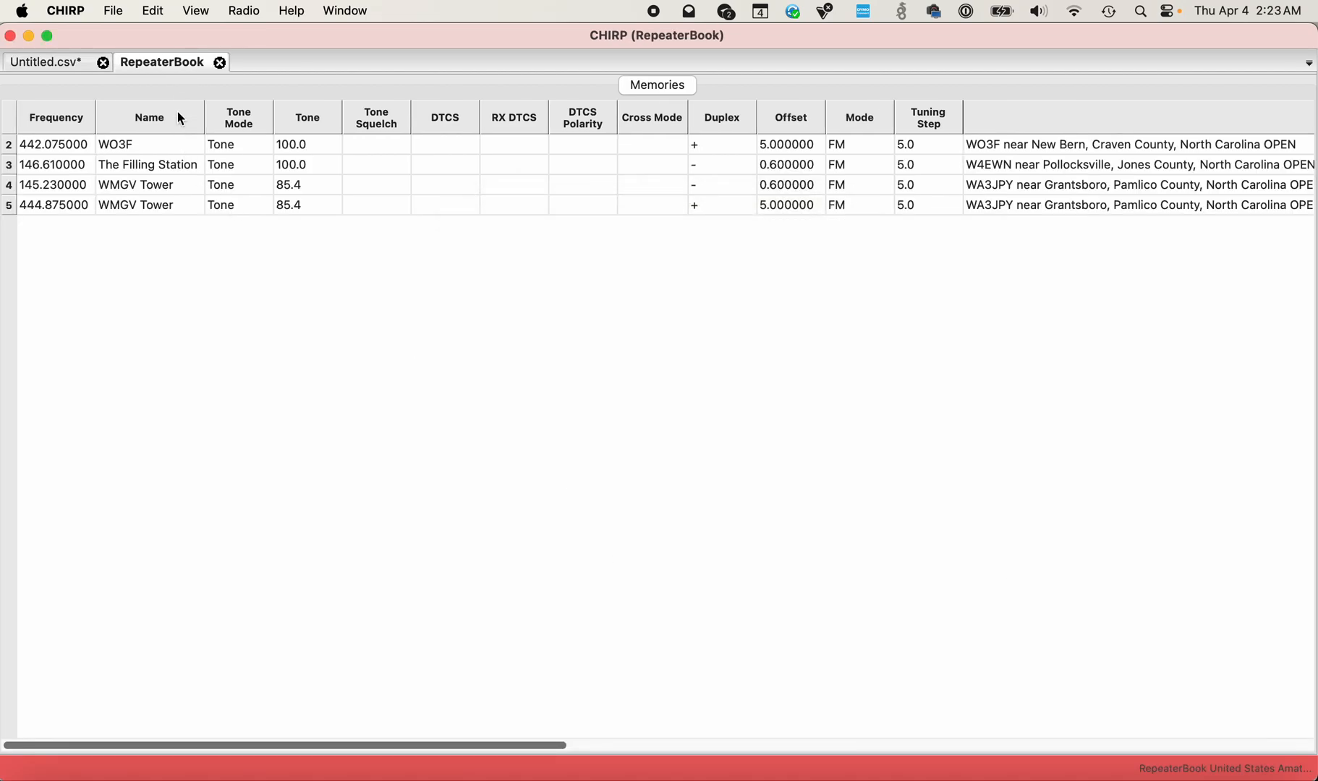
mouse_move(184, 70)
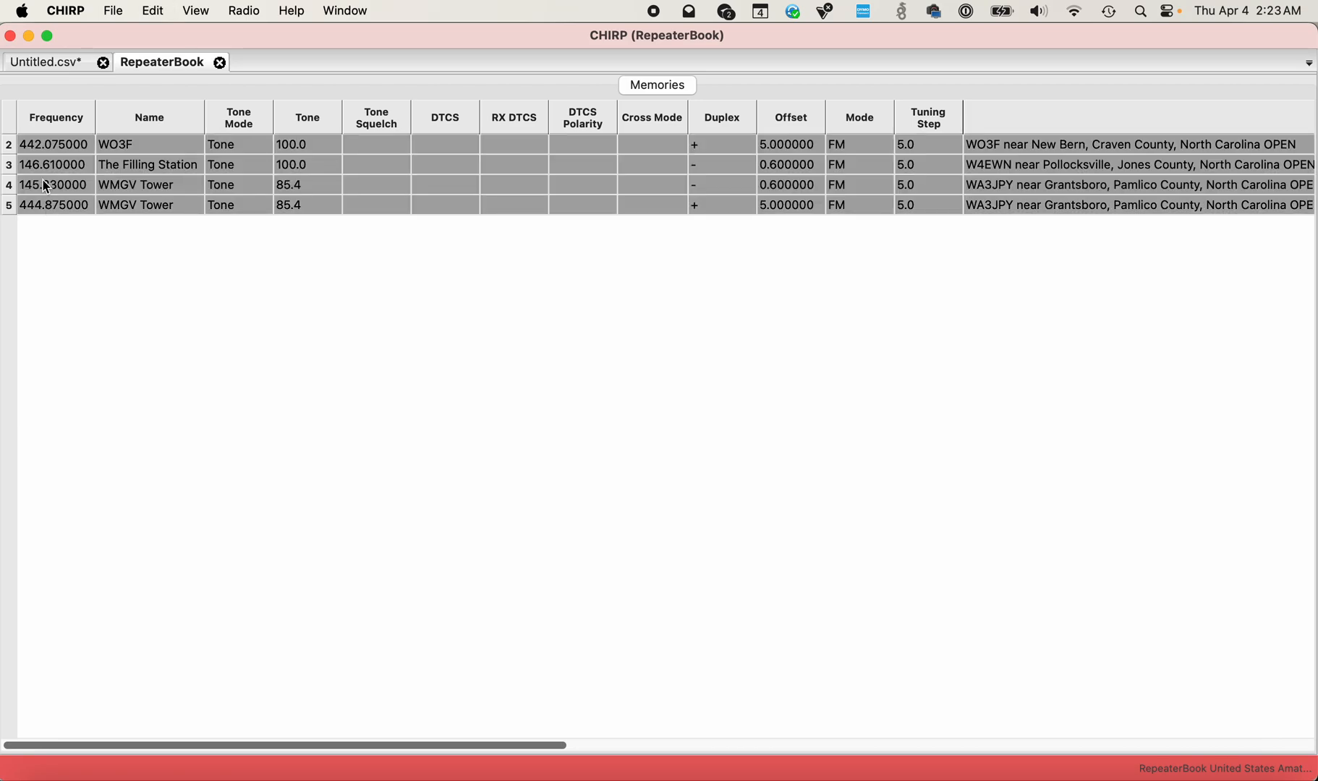
Copy all four repeater rows returned by RepeaterBook.
right_click(55, 185)
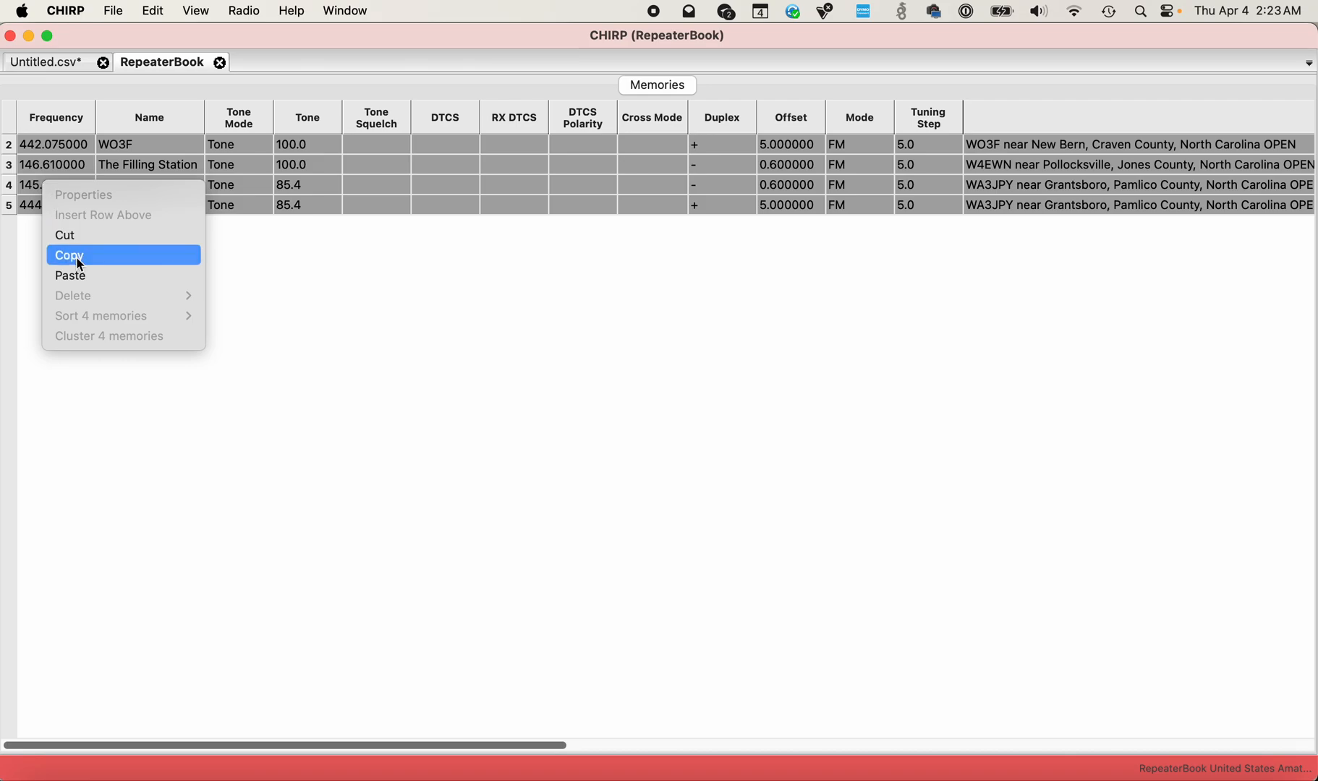
click(69, 255)
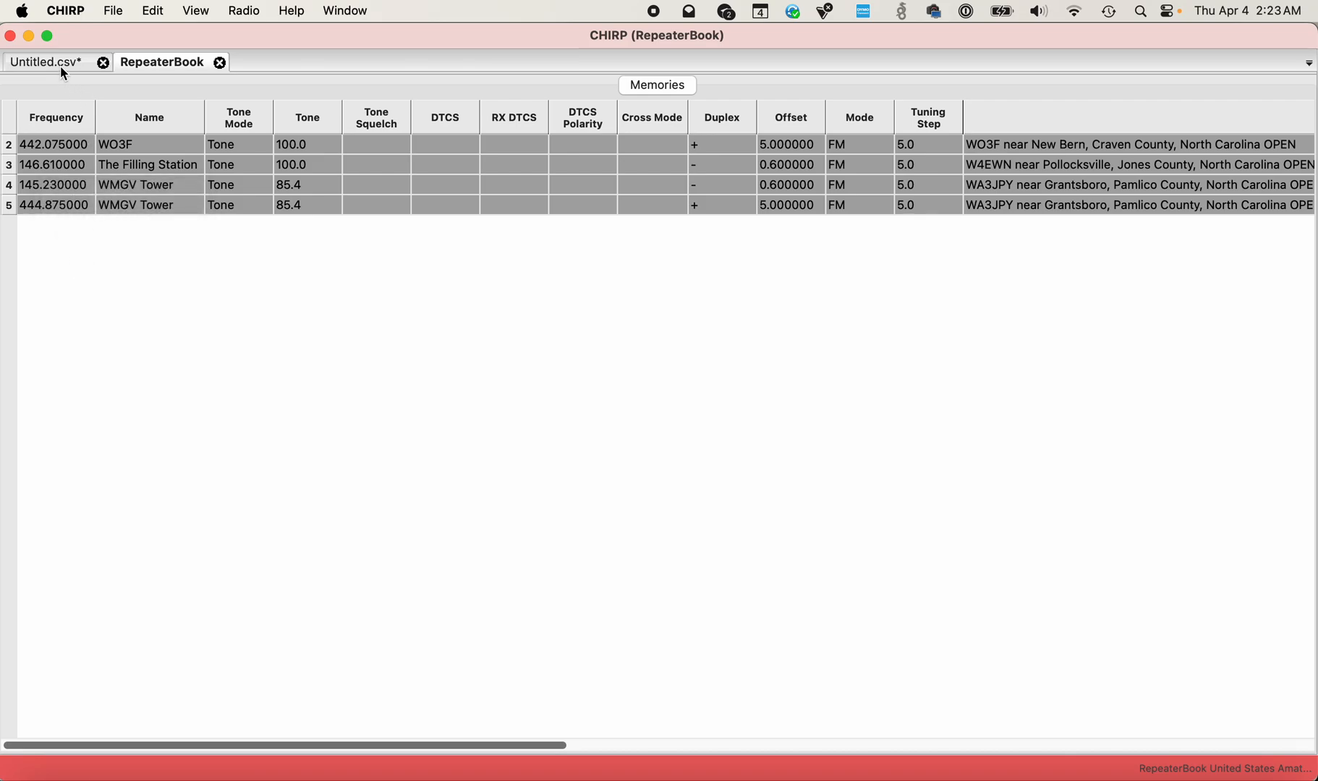
Paste the four repeaters into Untitled.csv as memories 0–3, overwriting memory 0, and select row 5.
click(48, 61)
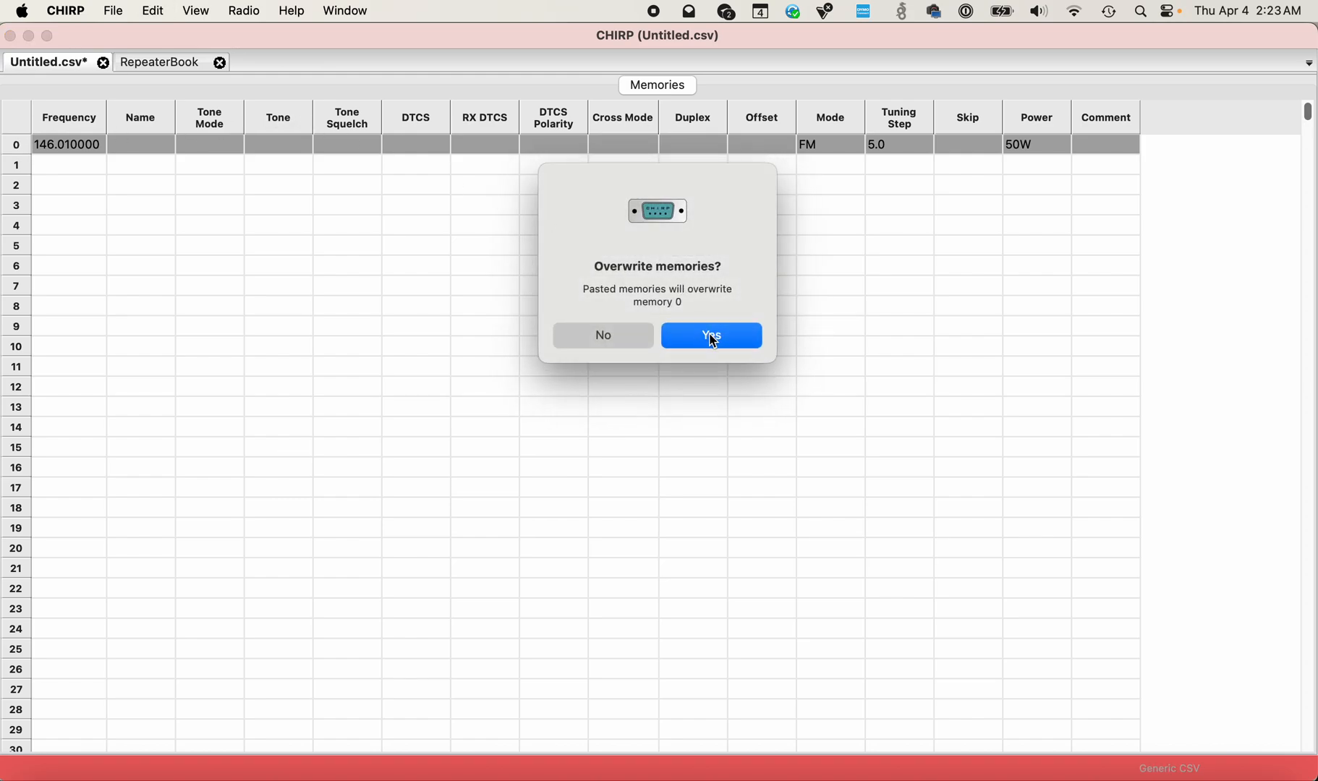
click(710, 335)
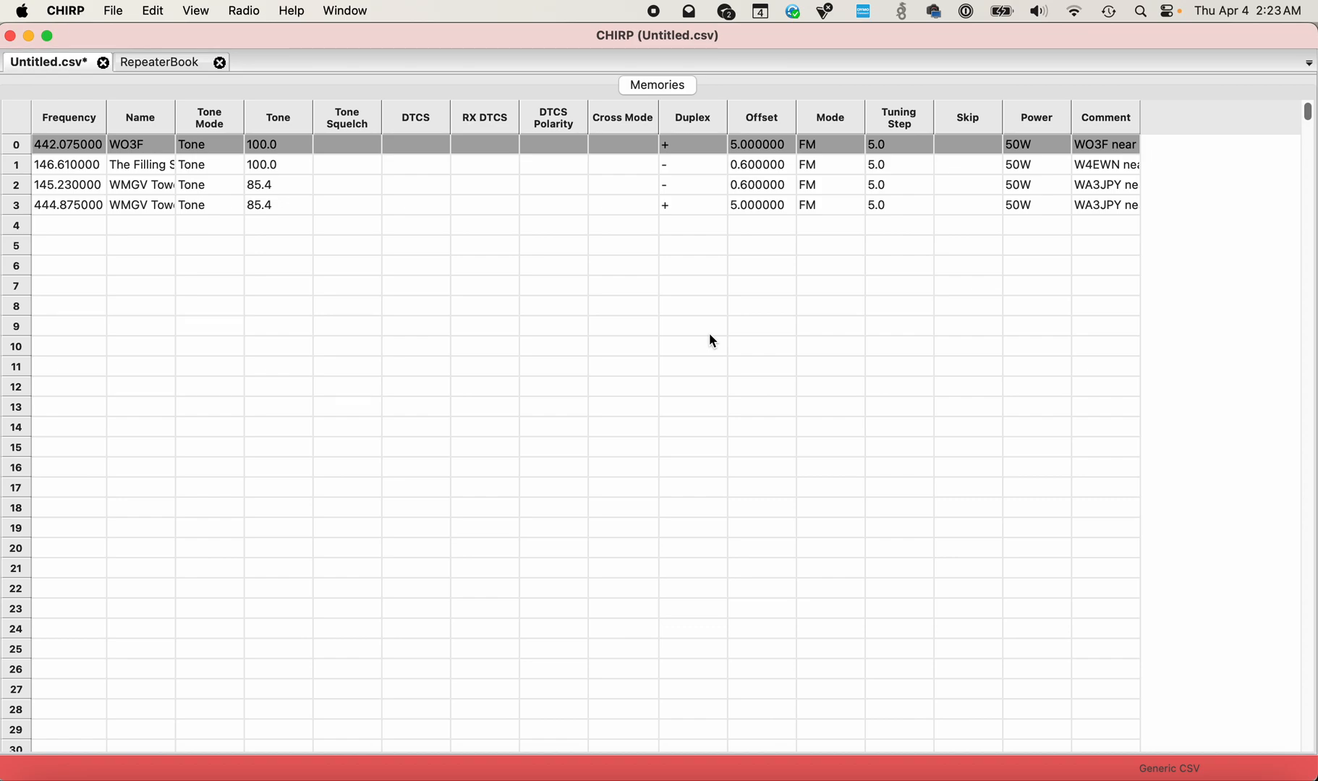
click(68, 245)
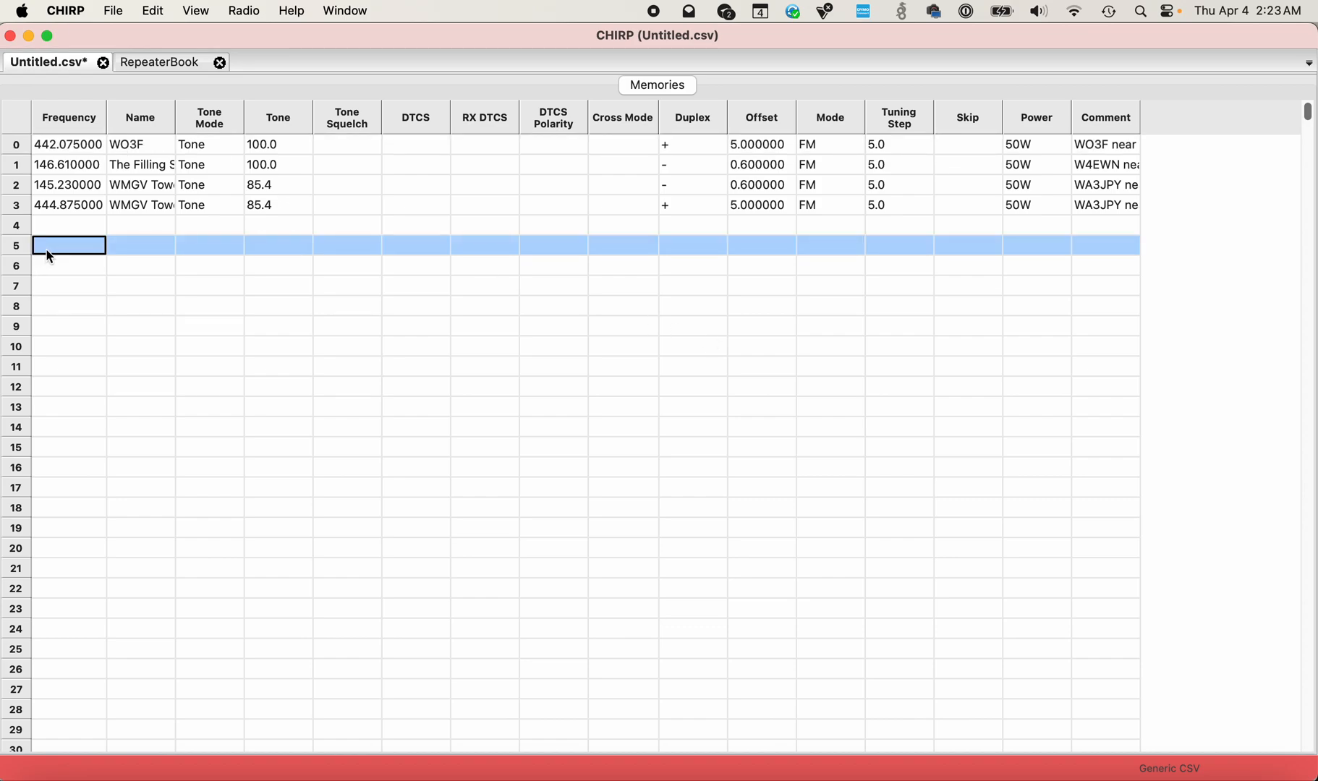
click(112, 10)
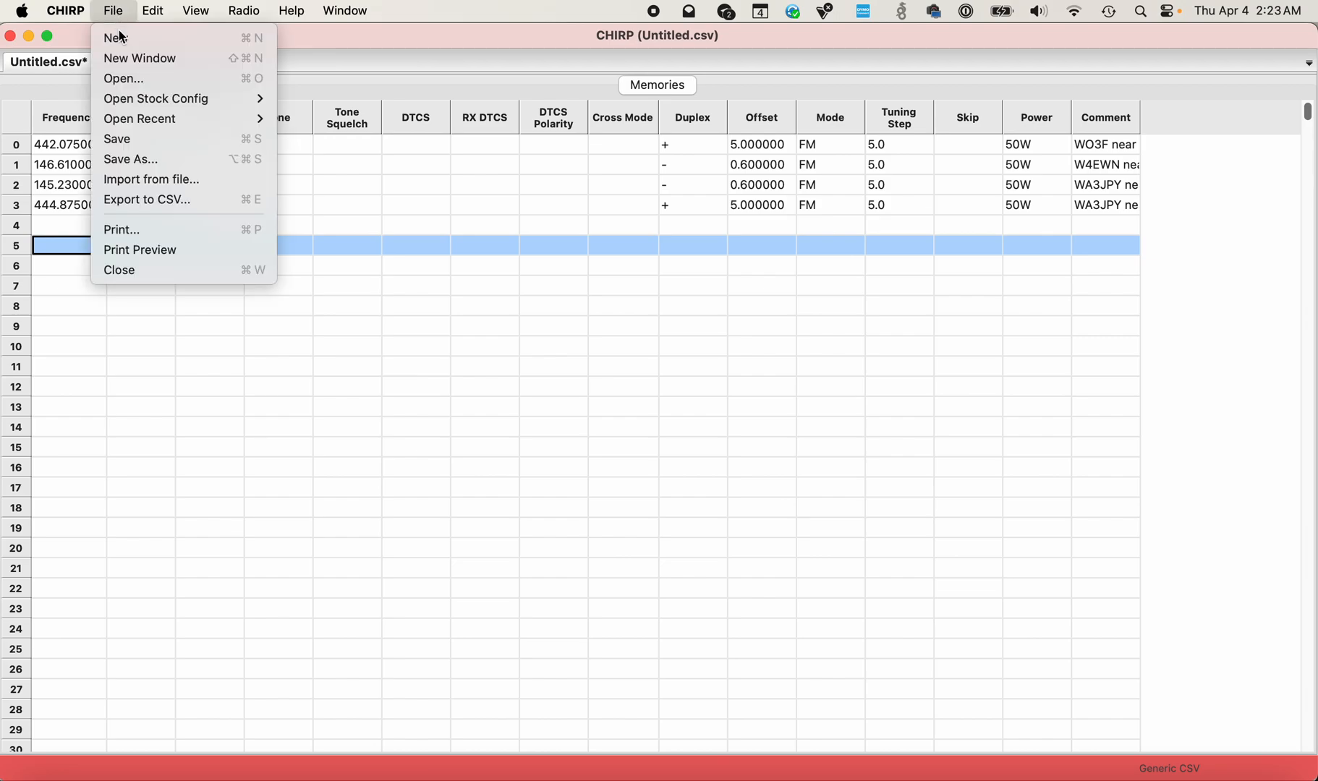
mouse_move(139, 119)
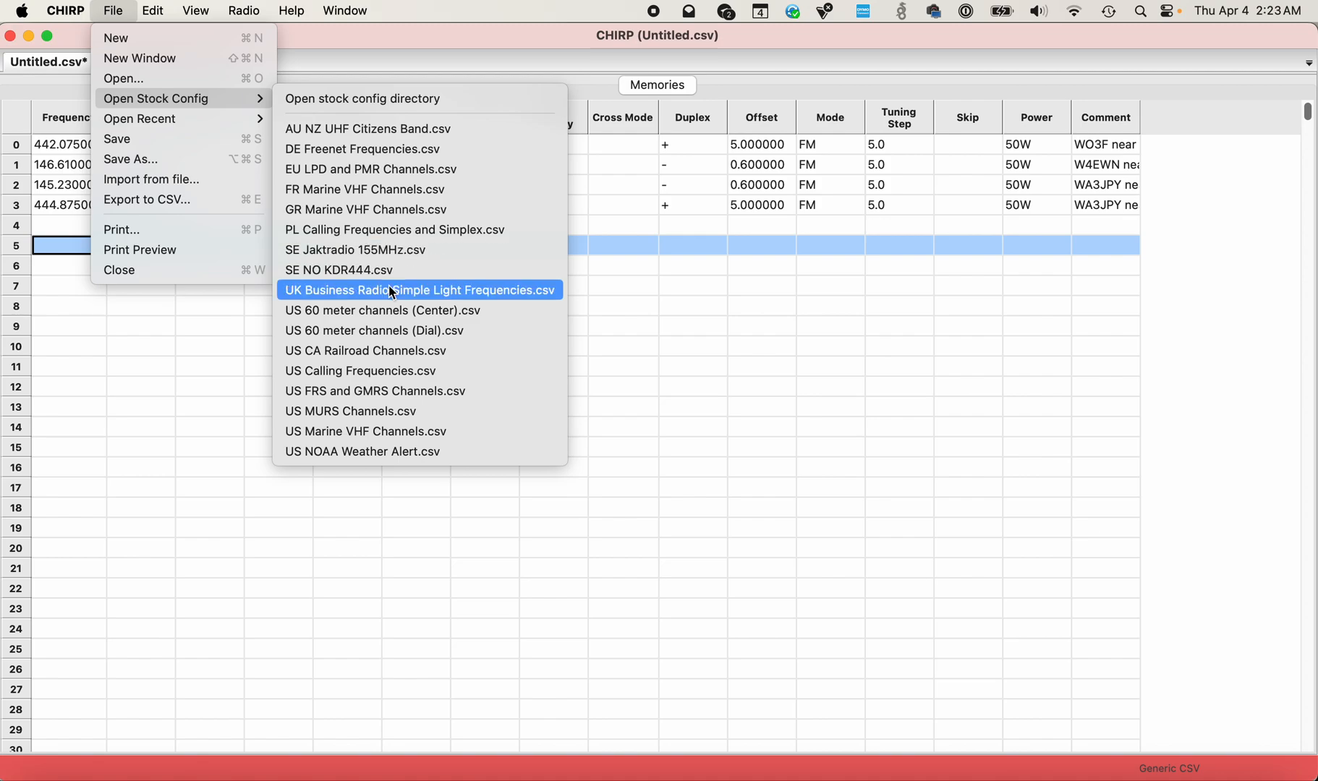
mouse_move(418, 391)
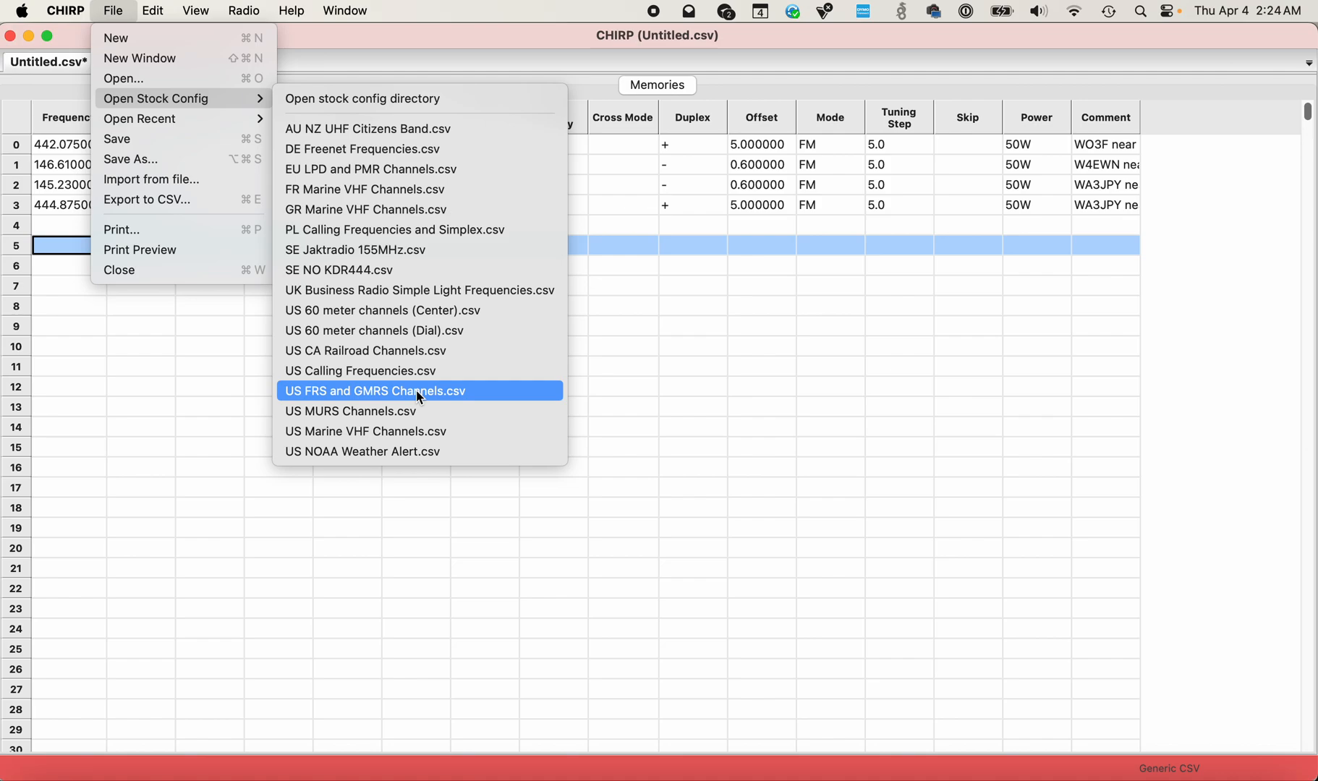
mouse_move(352, 411)
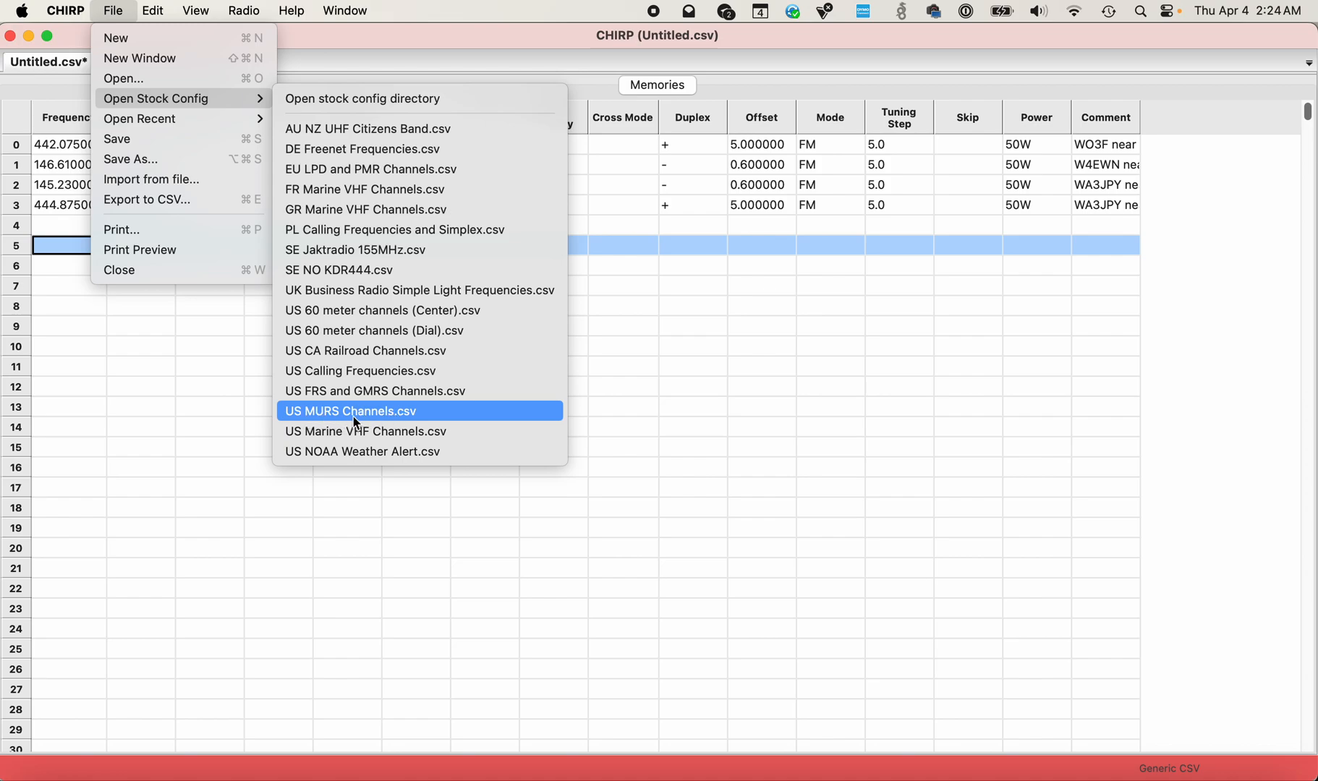
Open the stock US FRS and GMRS Channels.csv configuration.
click(374, 391)
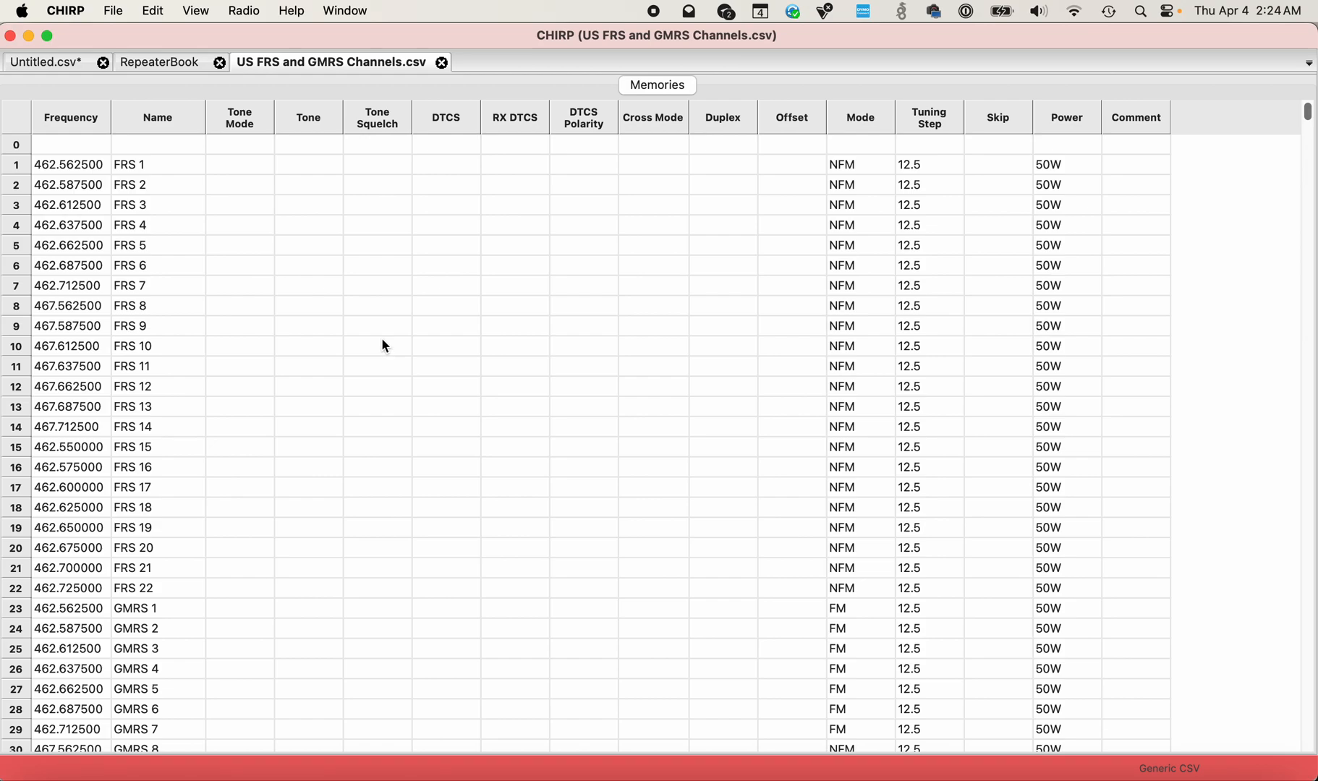
mouse_move(174, 541)
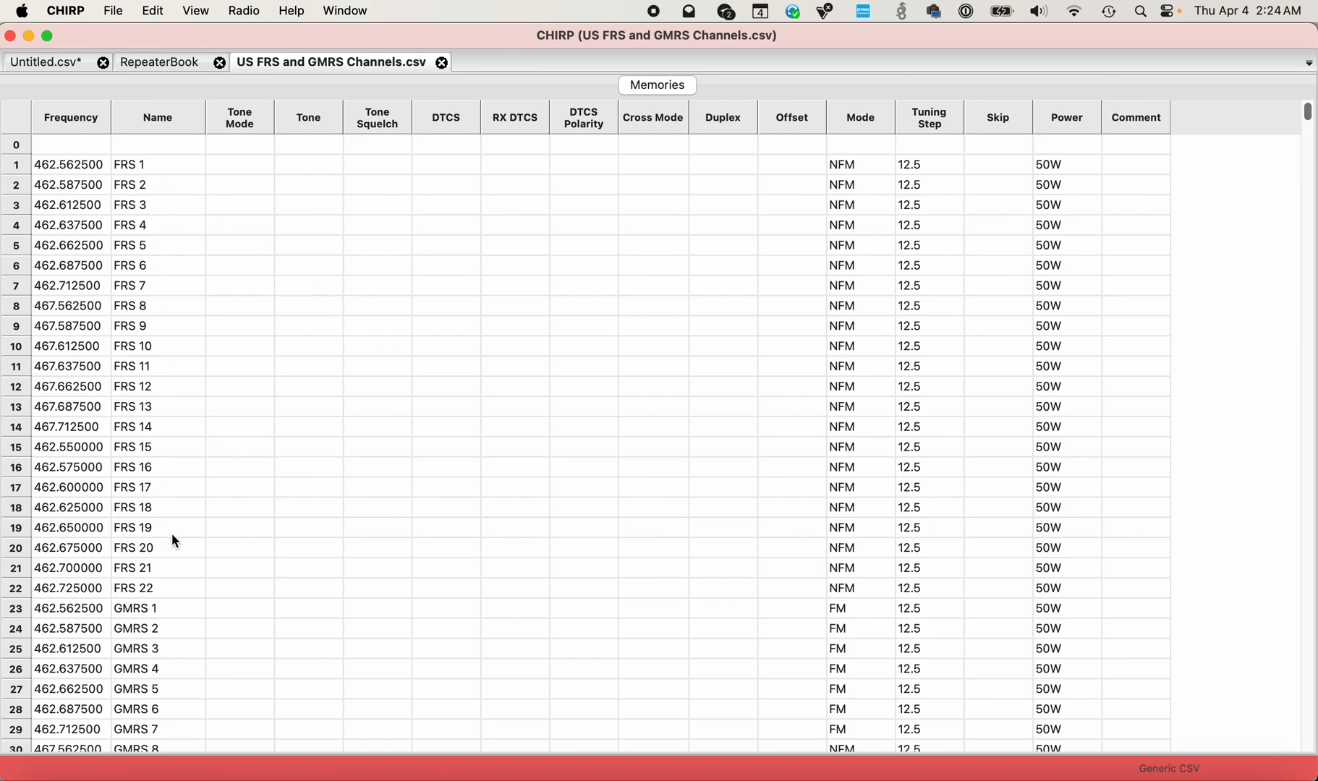
Select and copy the 30 GMRS rows, GMRS 1 through GMRS 725/22R, then return to Untitled.csv.
scroll(down, 3)
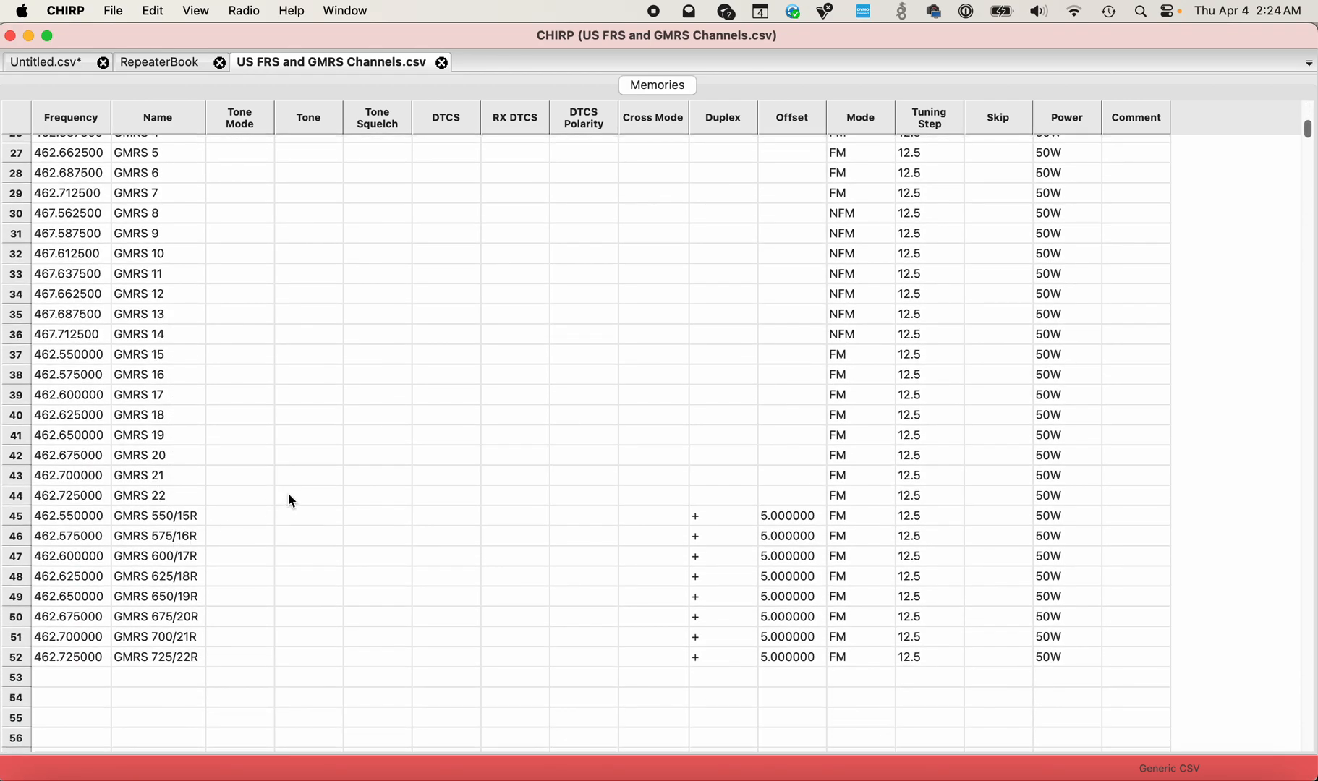
scroll(down, 3)
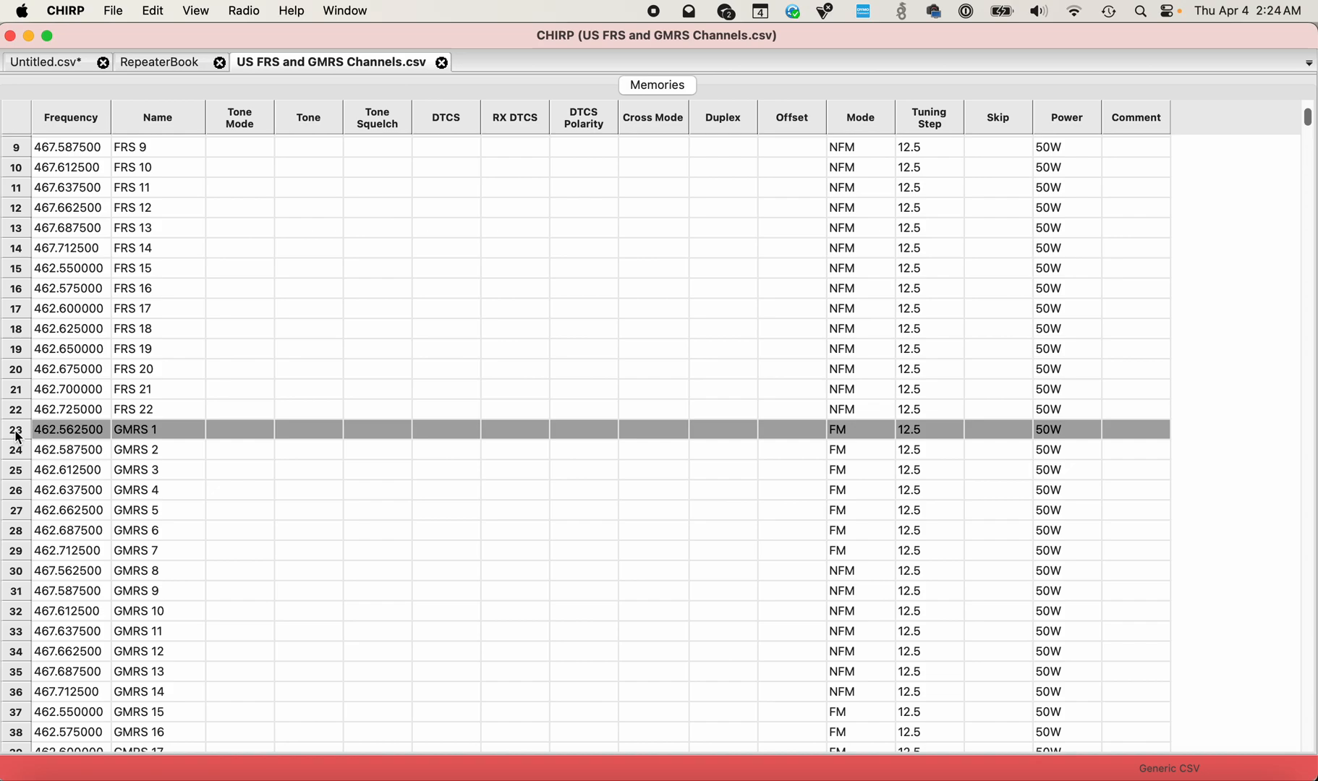
scroll(down, 3)
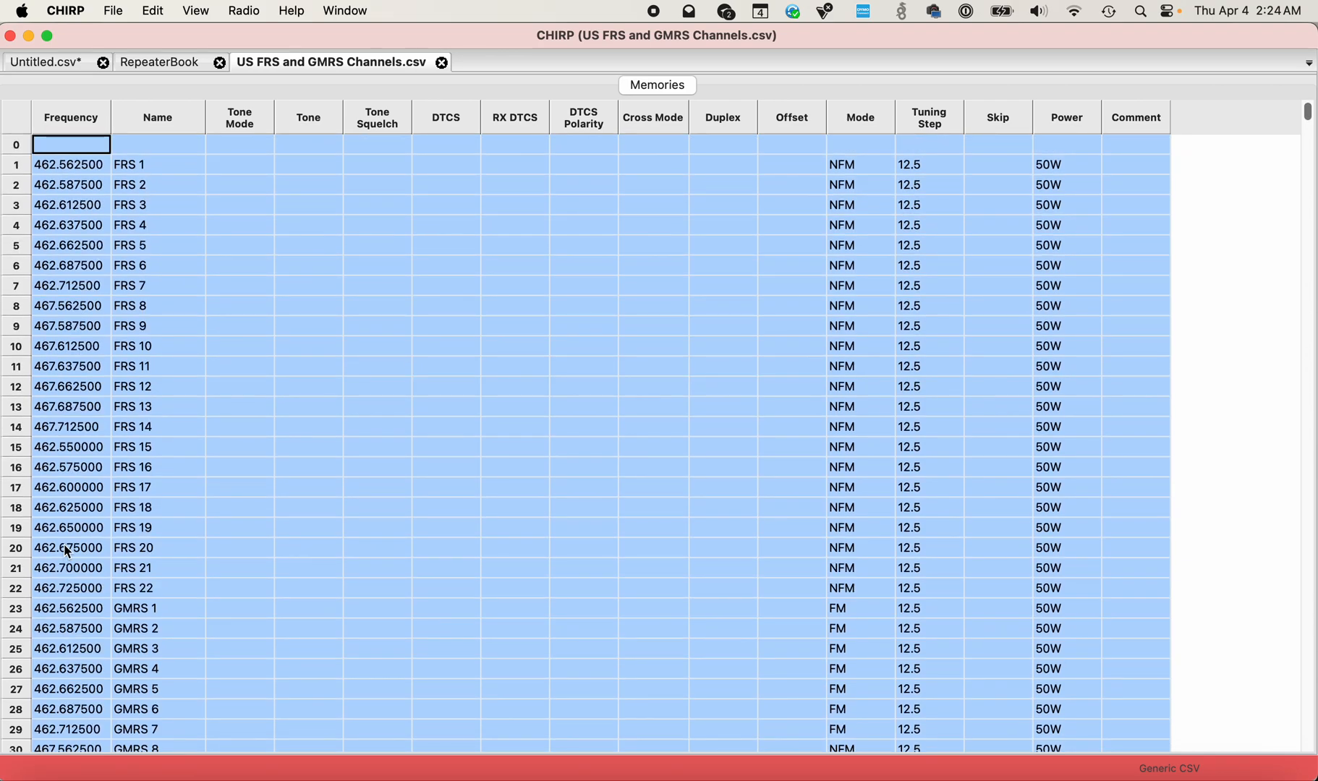
mouse_move(58, 597)
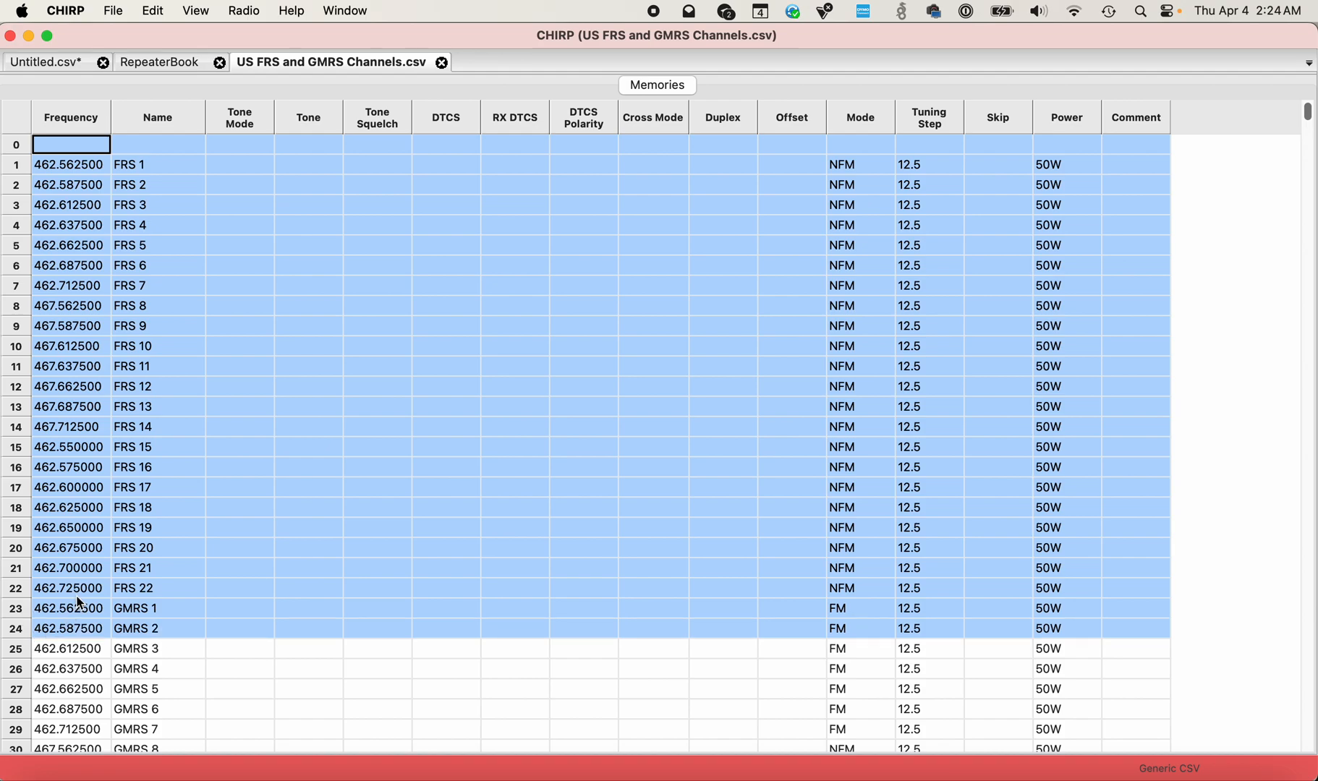
click(156, 648)
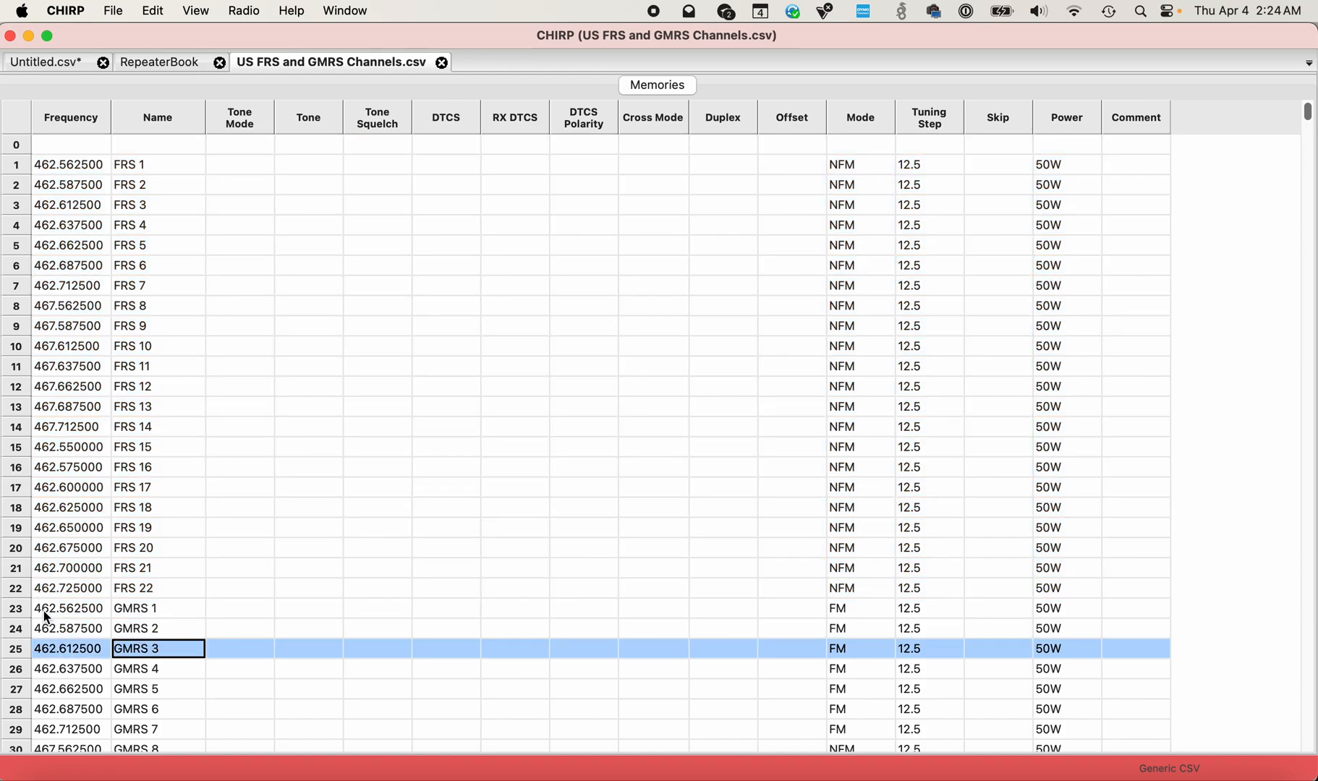
scroll(down, 3)
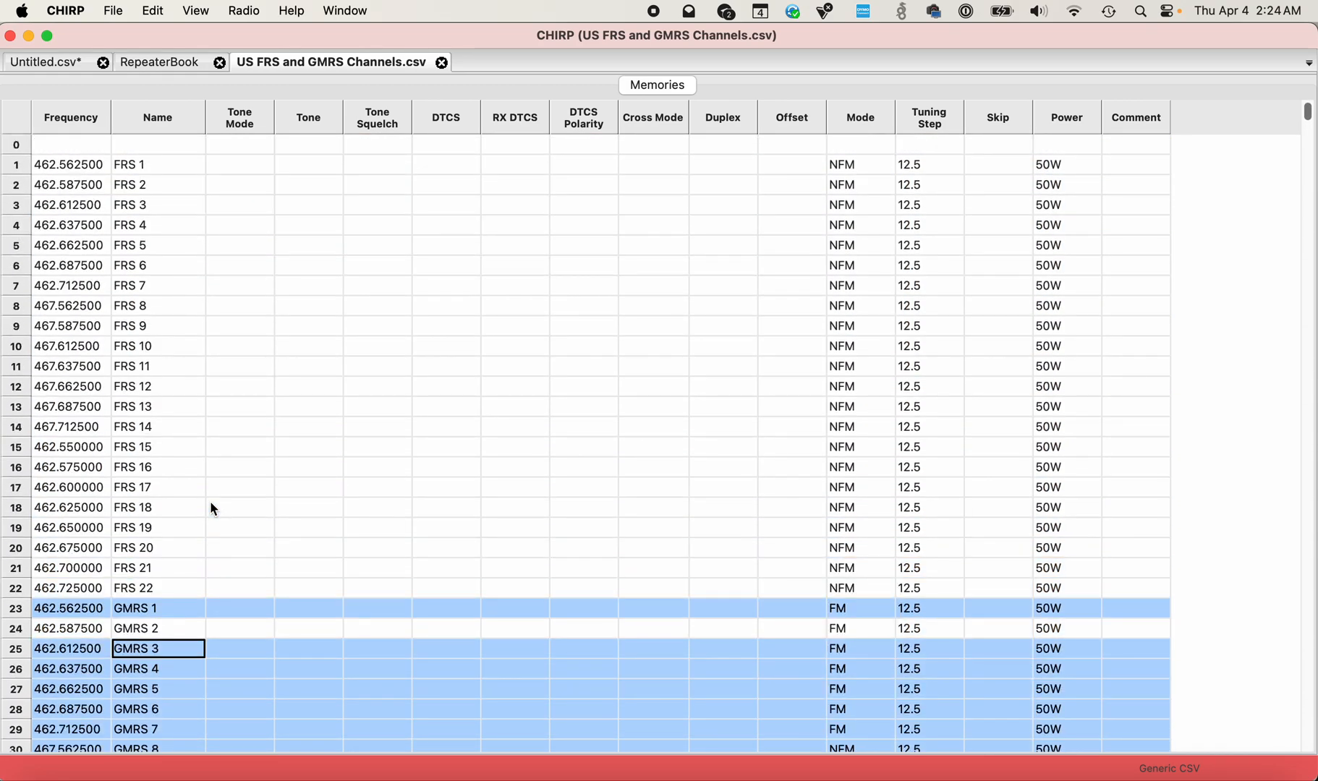
mouse_move(84, 631)
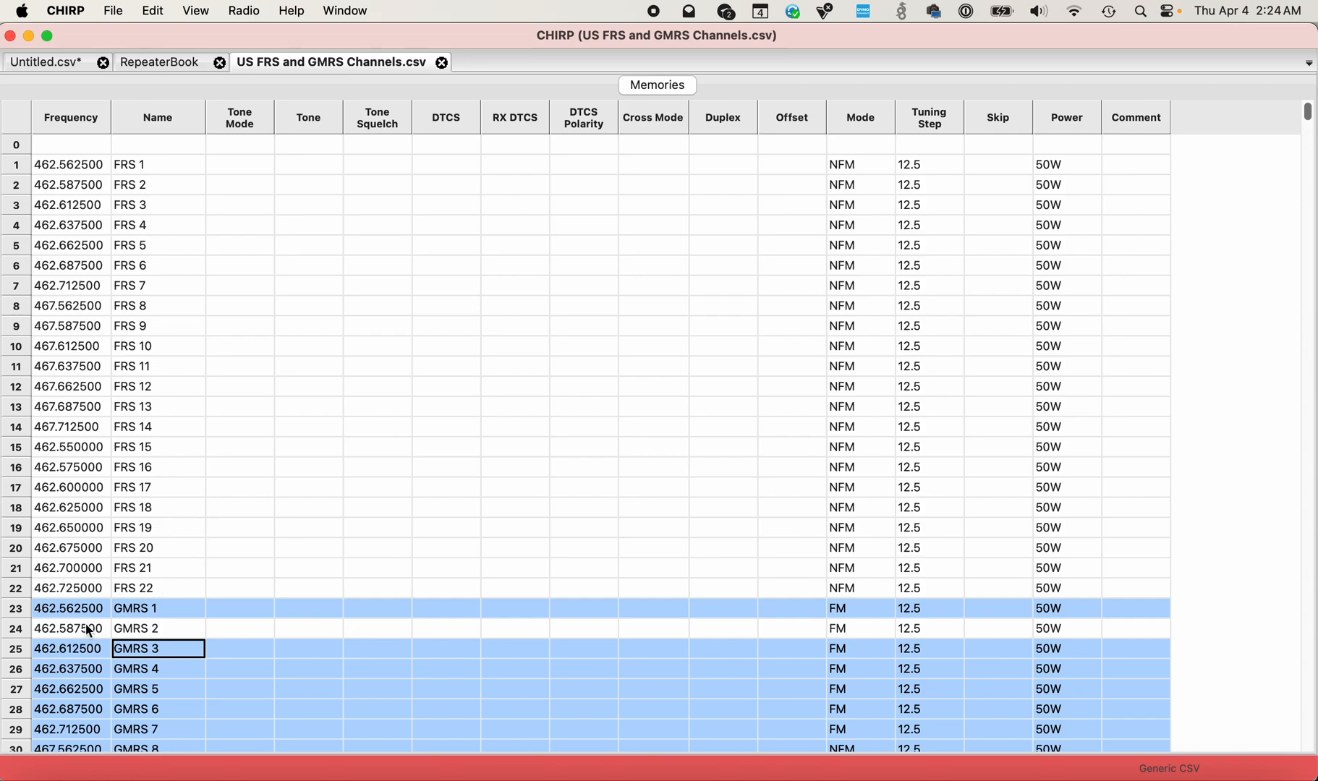
right_click(69, 628)
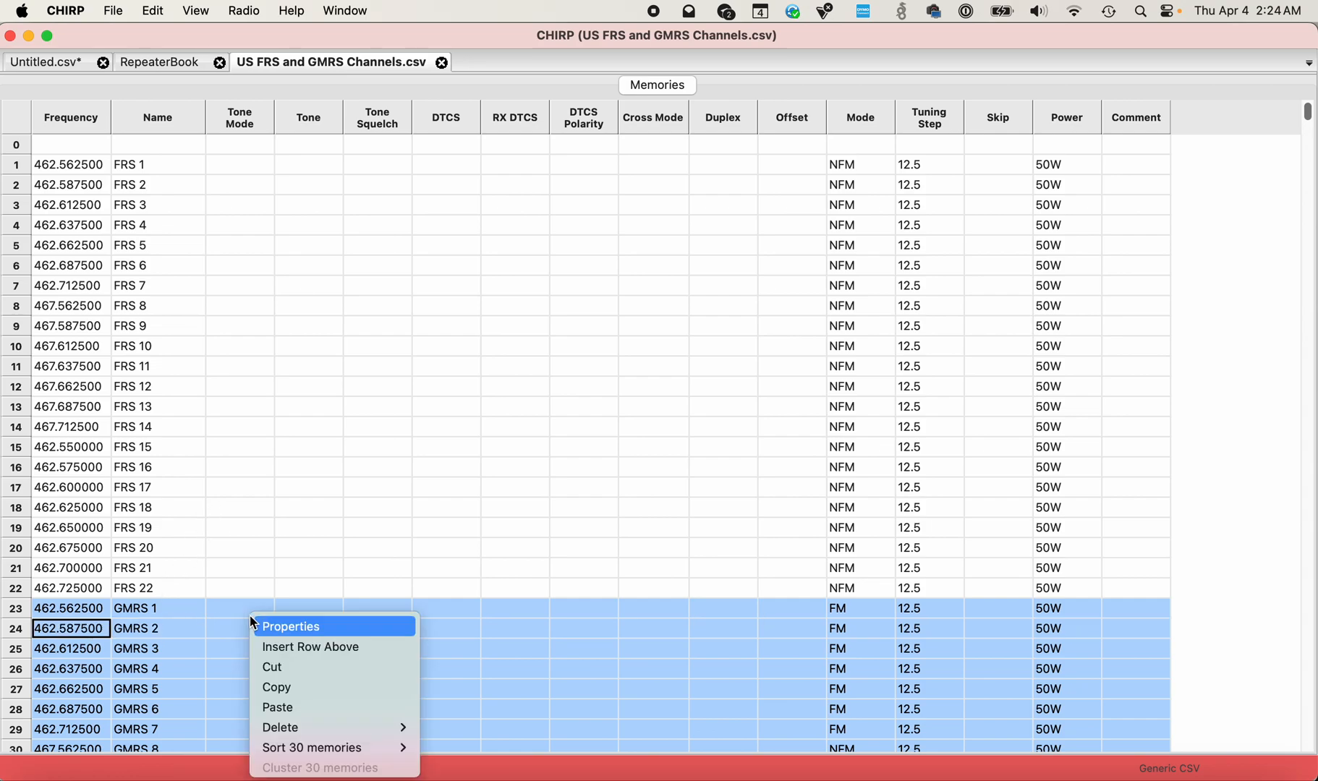
click(294, 653)
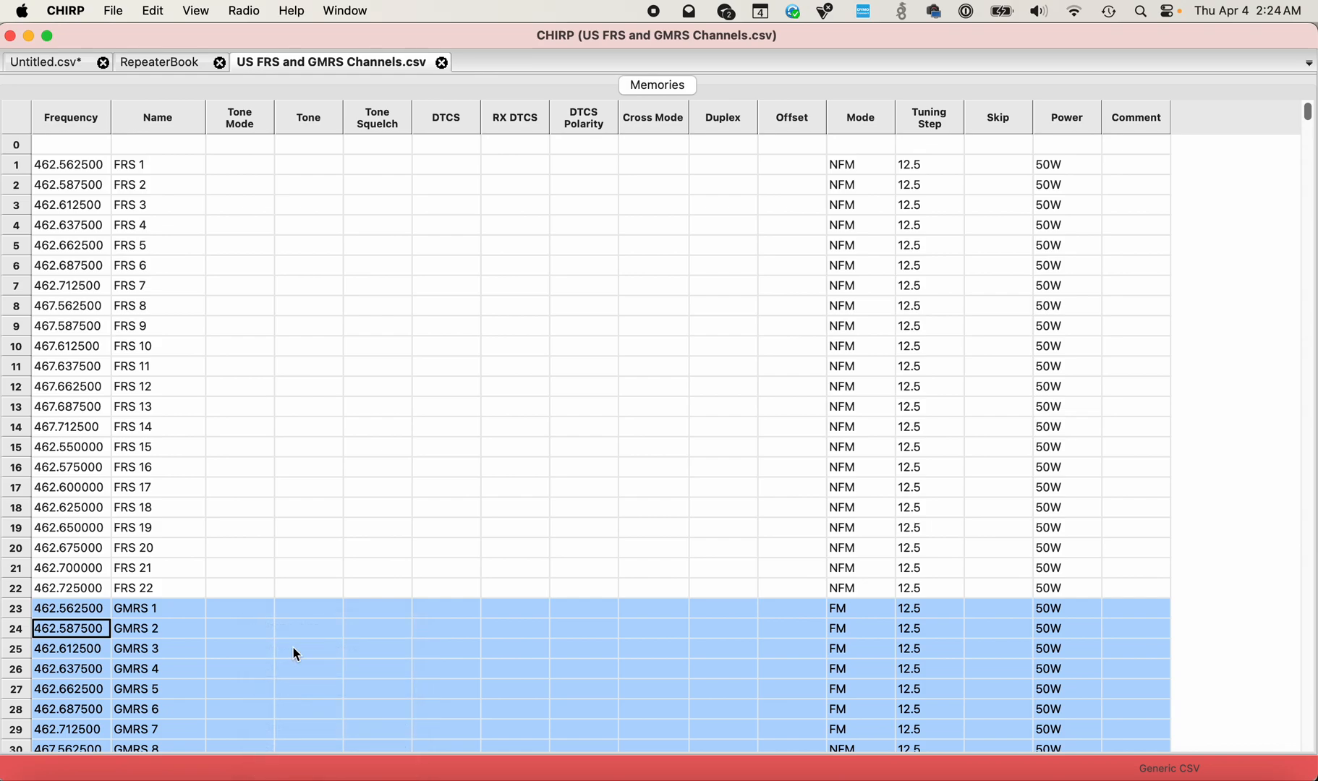
click(46, 61)
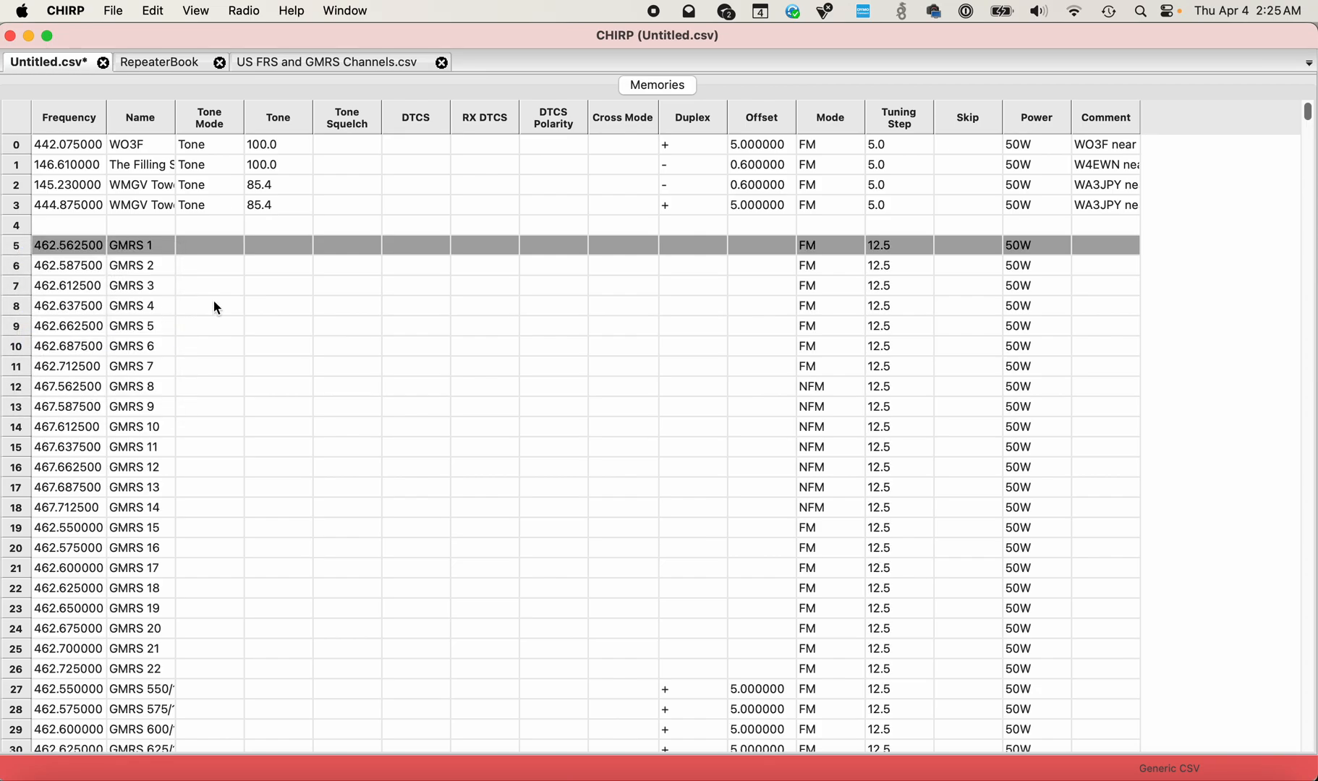
Paste the 30 GMRS channels from row 5 and select the GMRS 575/16R channel.
scroll(down, 3)
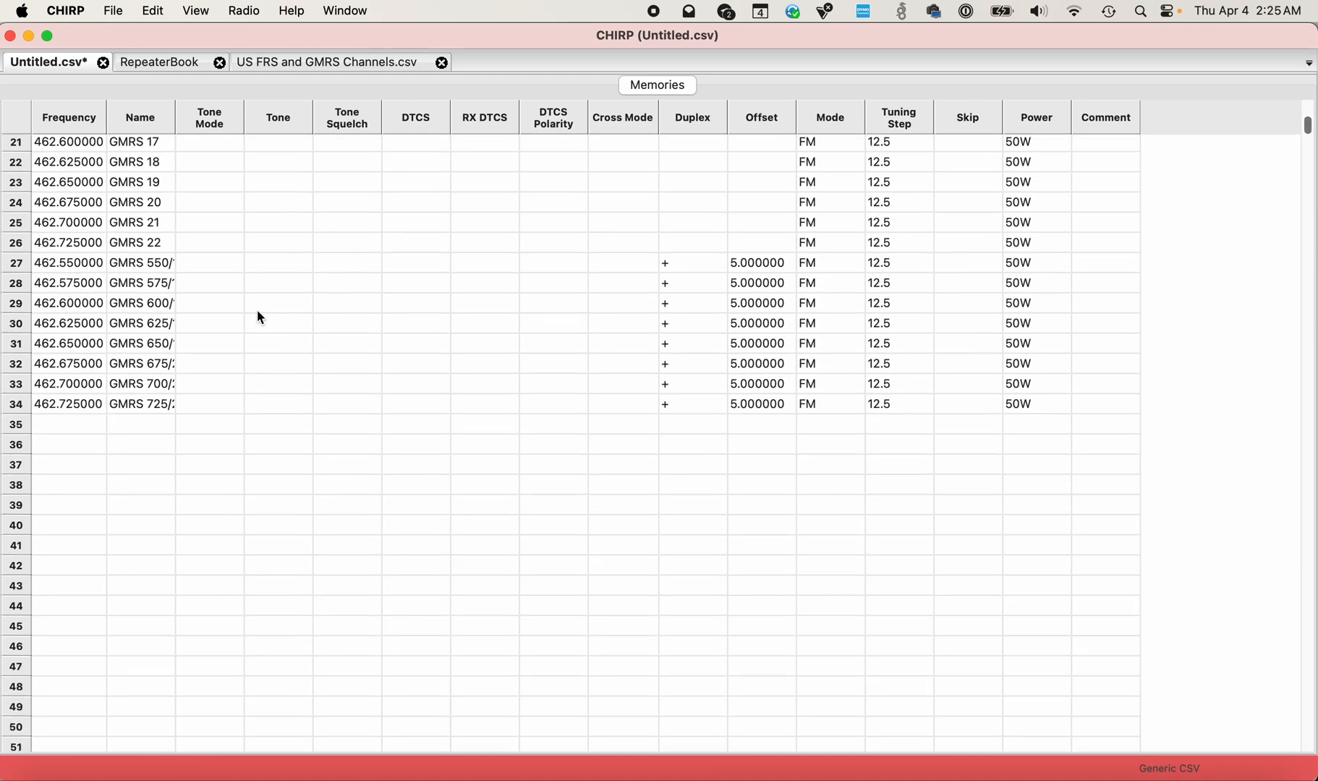
mouse_move(175, 121)
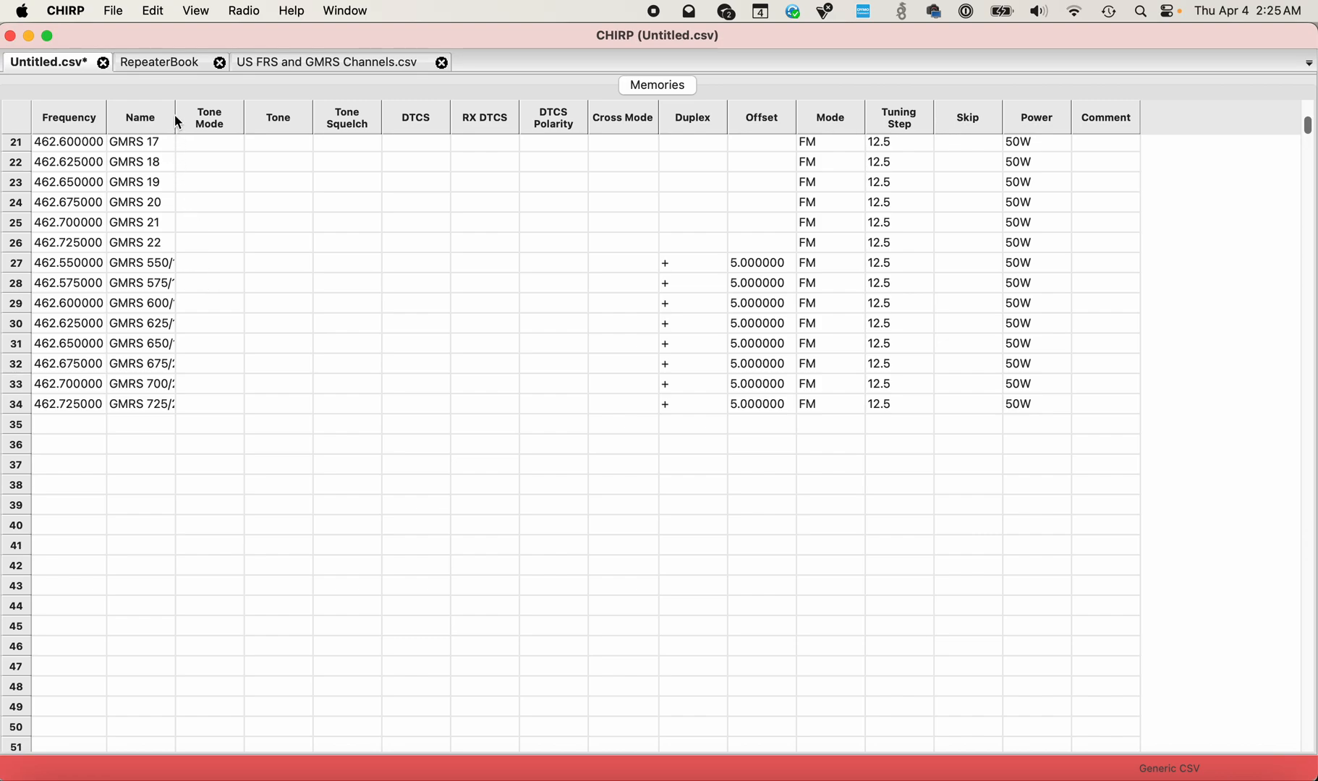
mouse_move(84, 286)
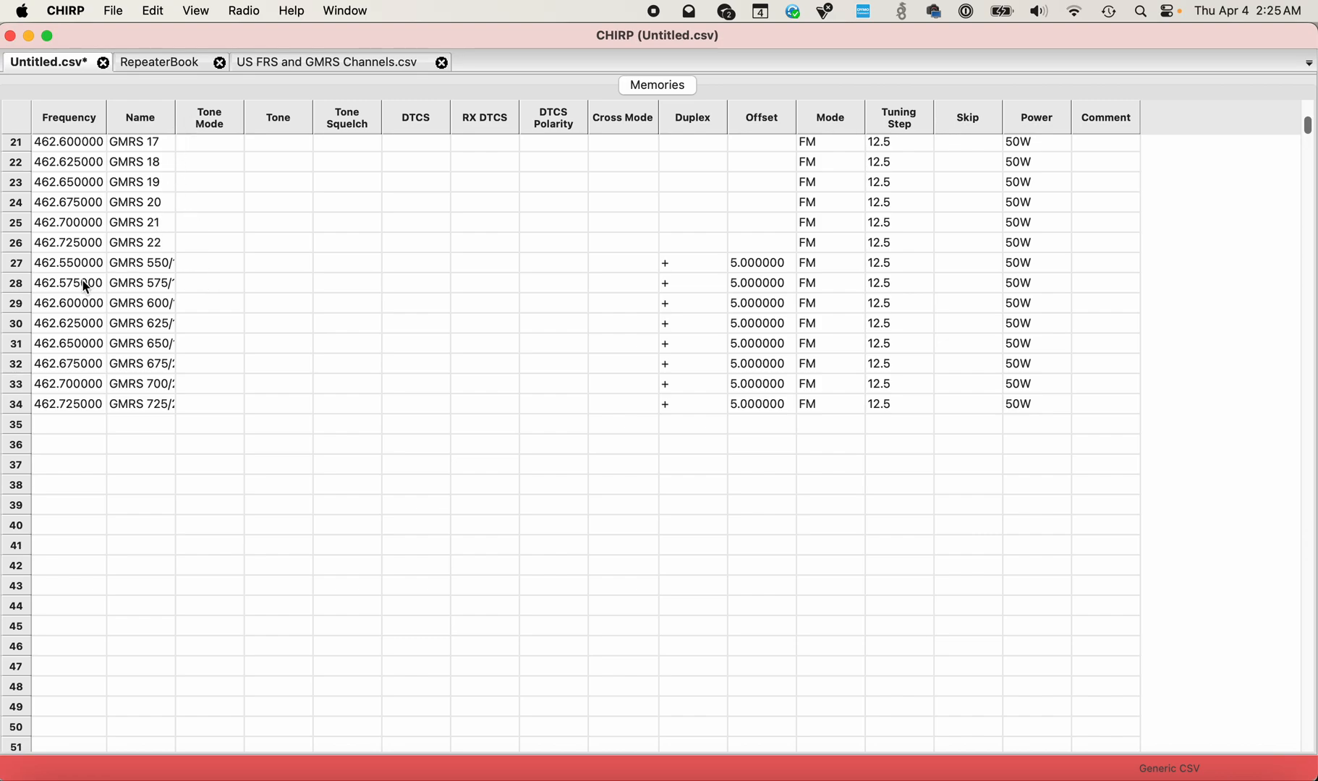
click(139, 282)
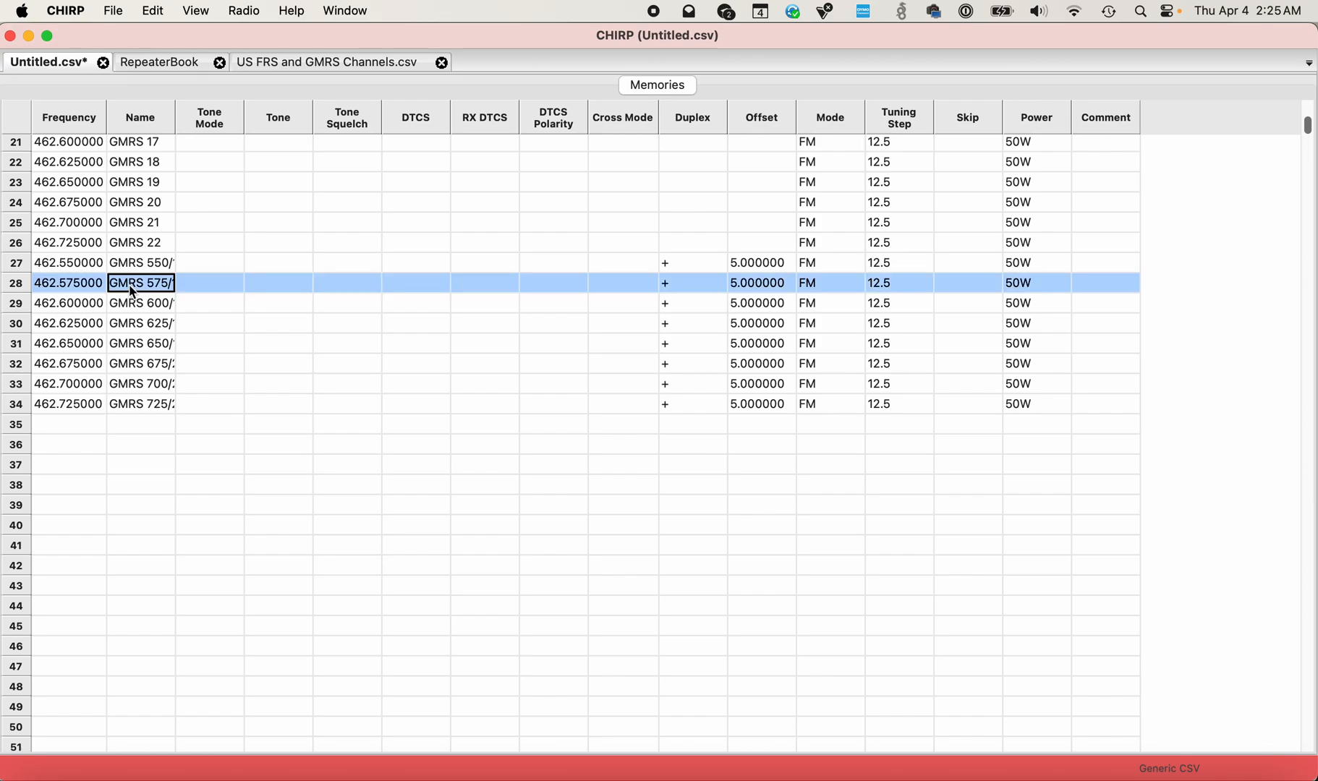
mouse_move(375, 278)
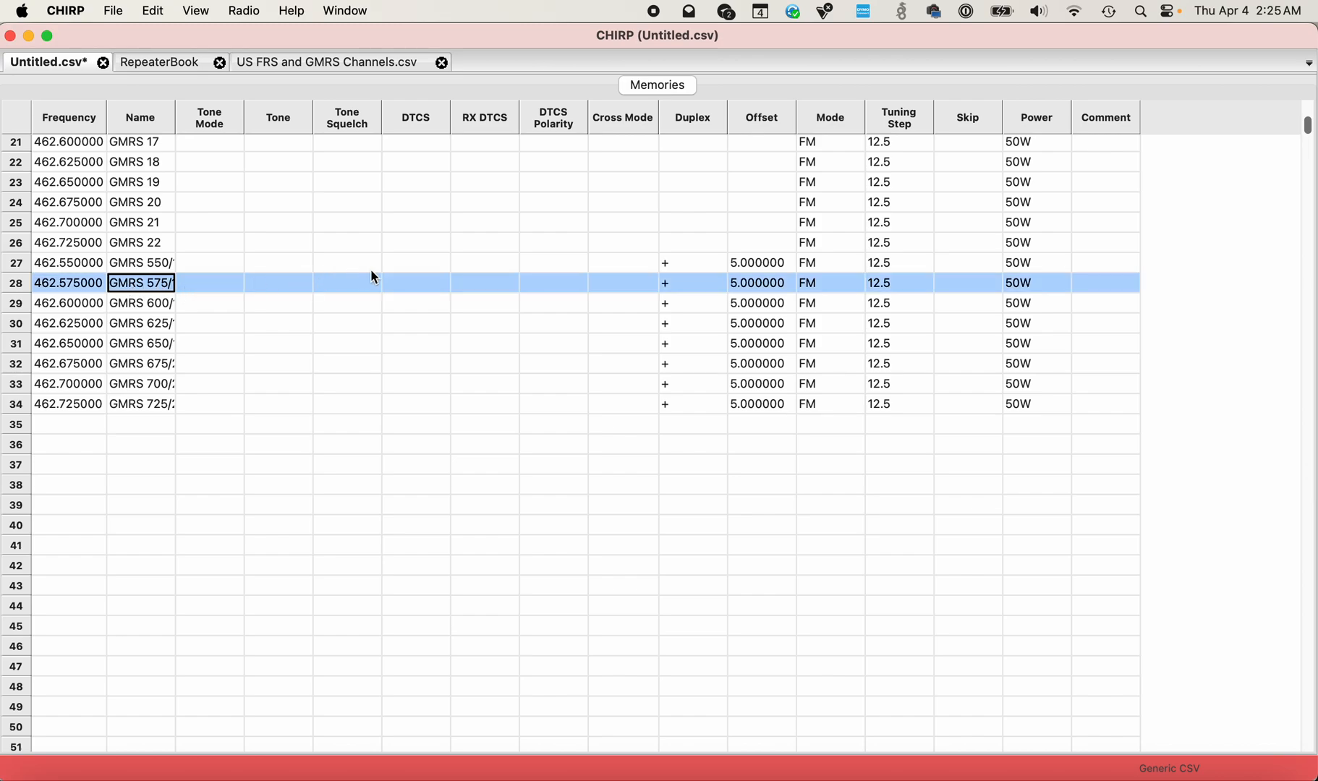
mouse_move(411, 284)
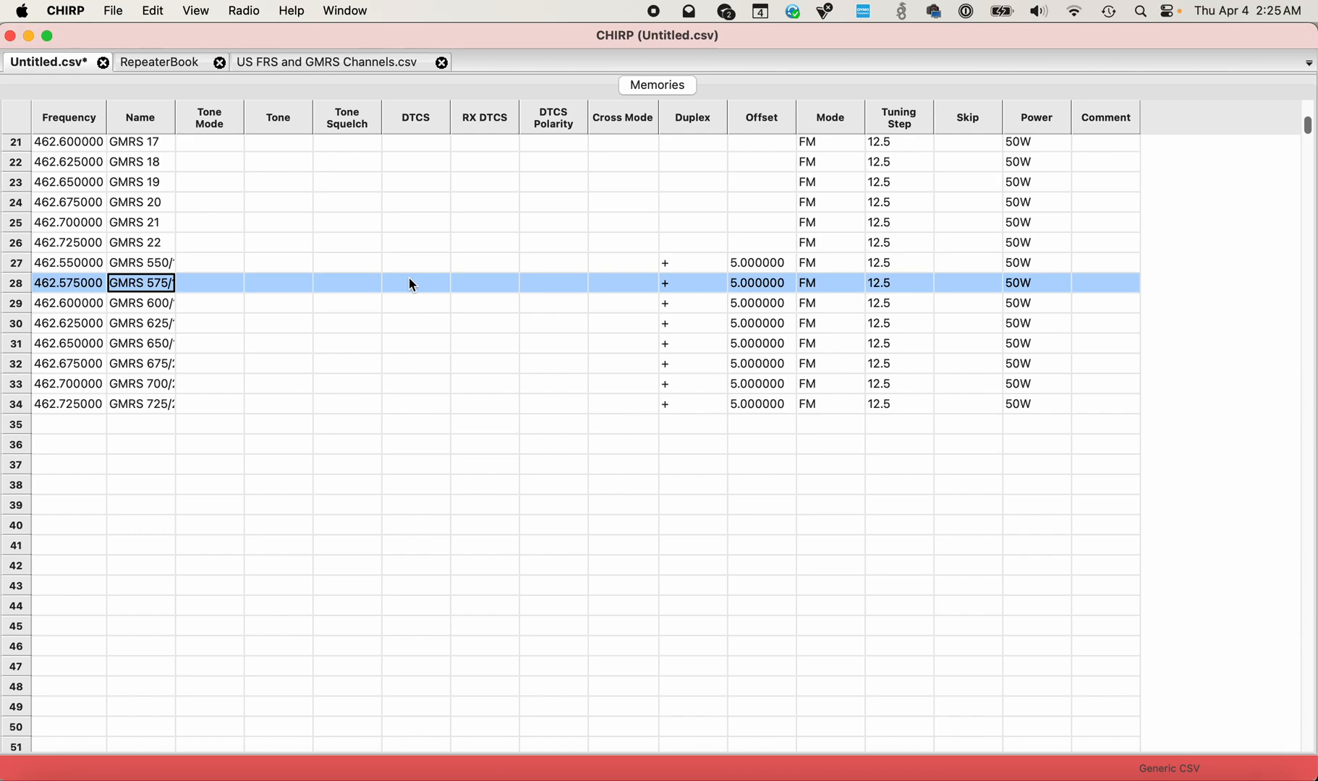
Set GMRS 575/16R (memory 28) to DTCS tone mode with code 315.
click(440, 282)
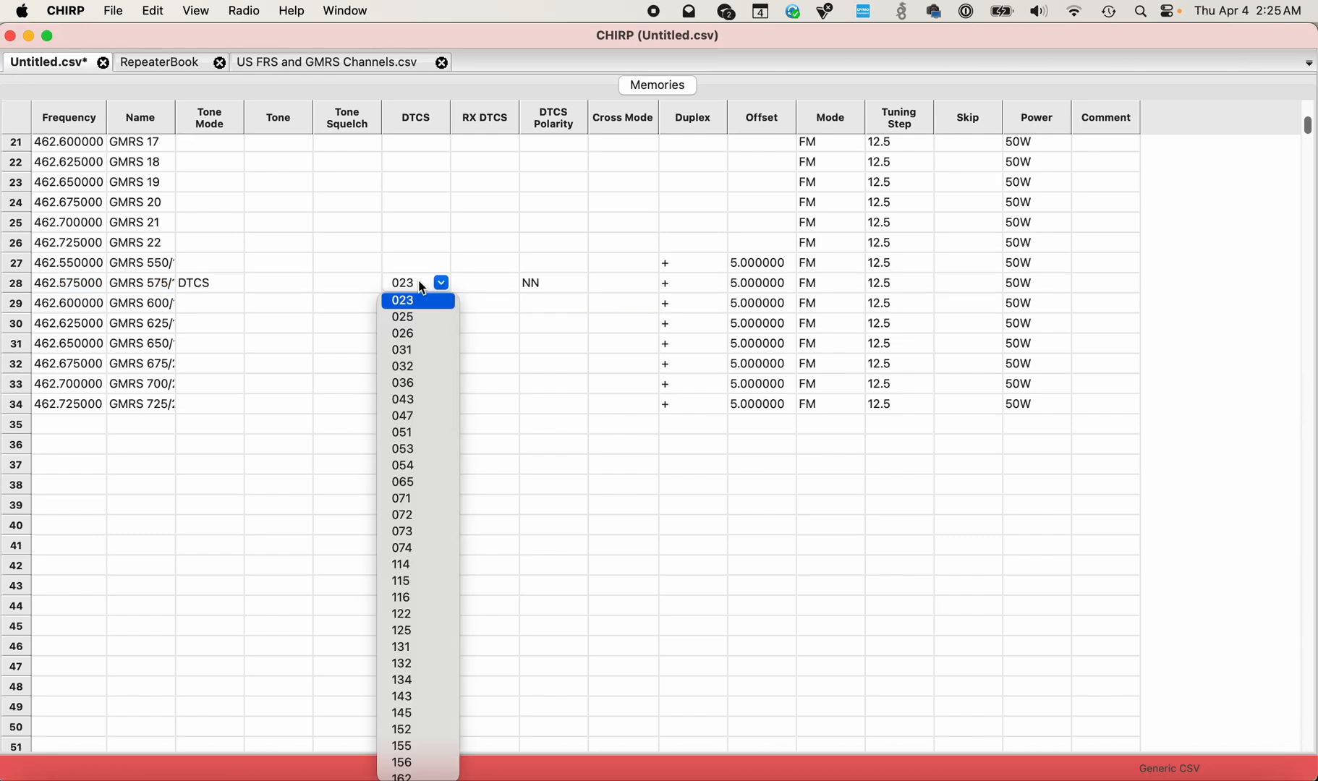
scroll(down, 3)
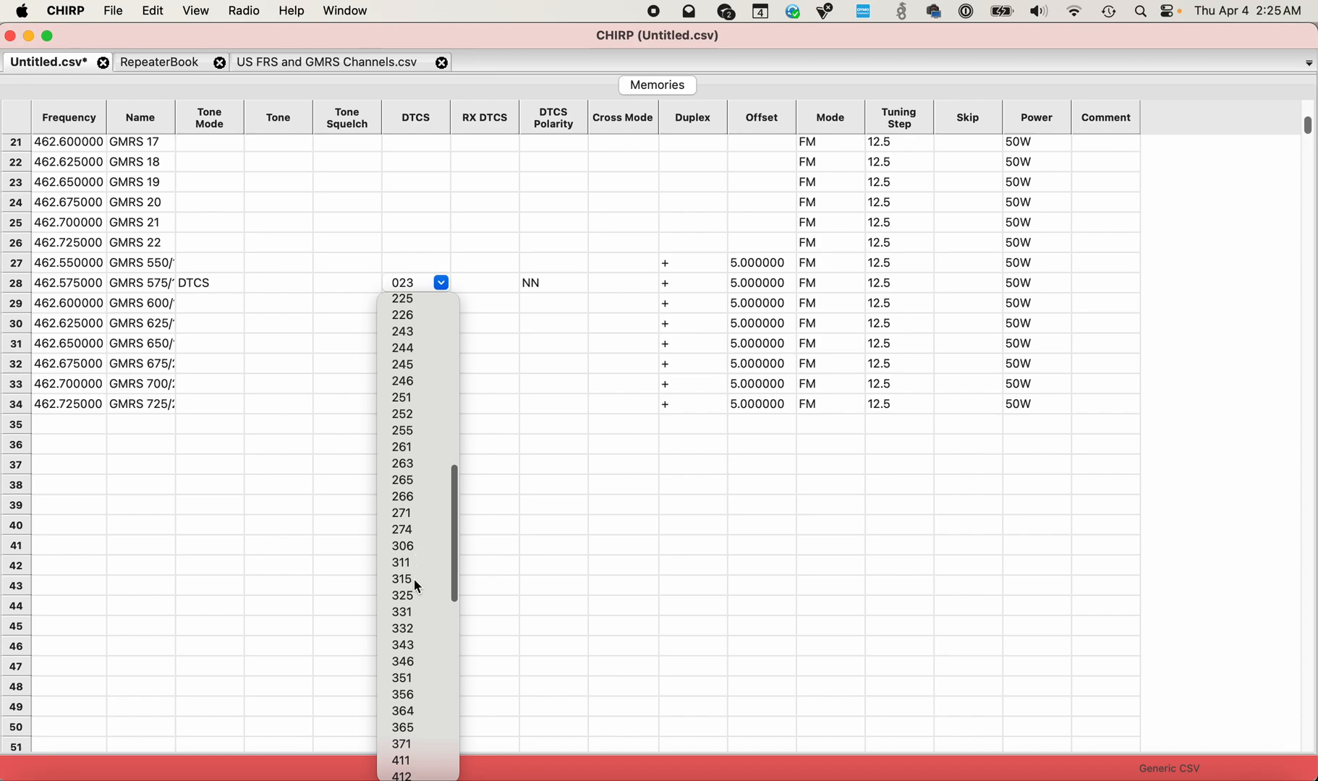
click(401, 578)
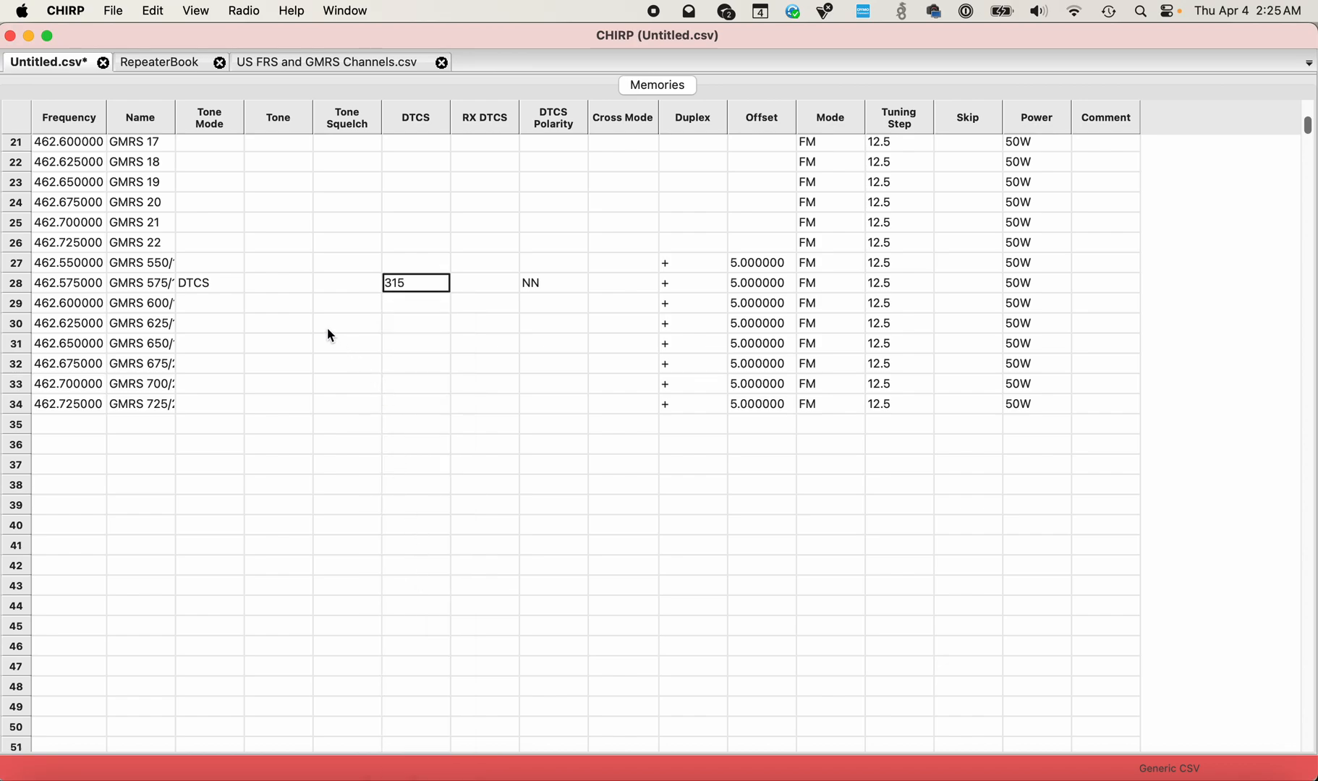
mouse_move(288, 294)
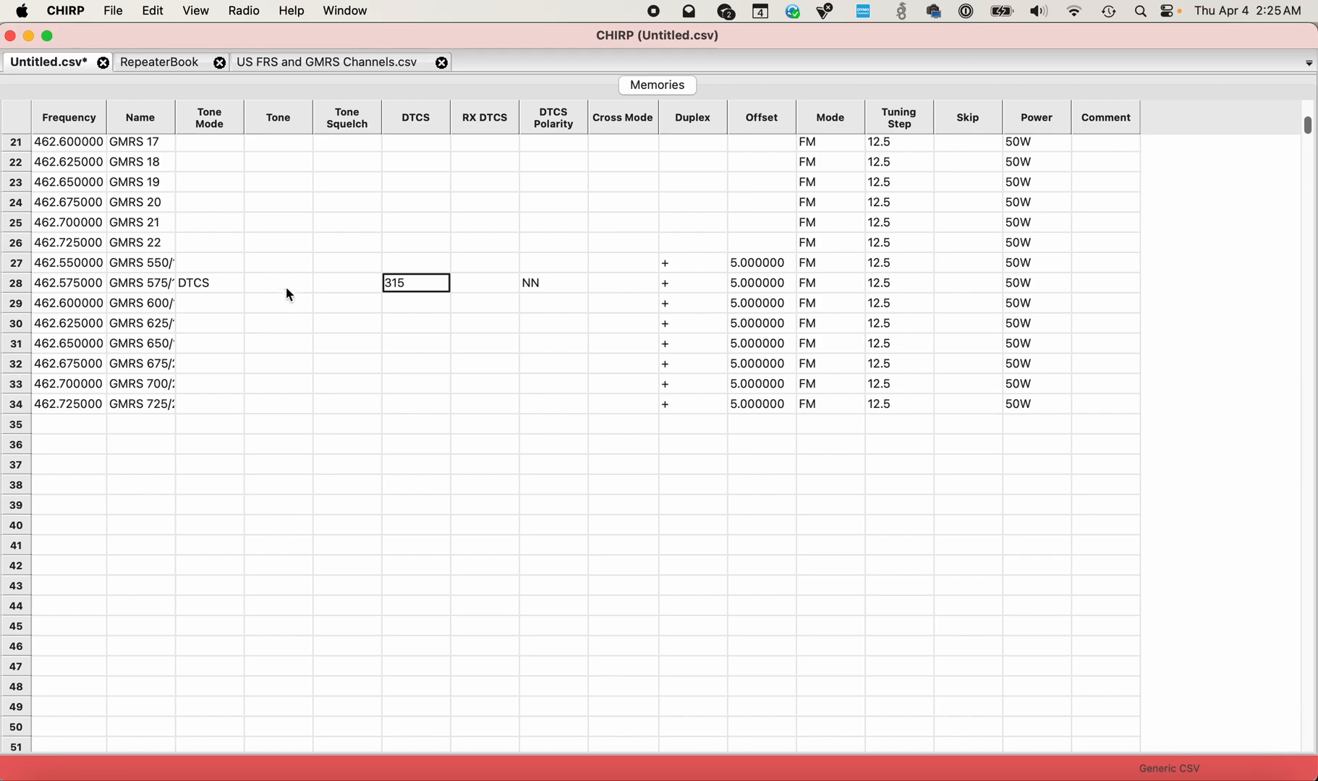
mouse_move(256, 290)
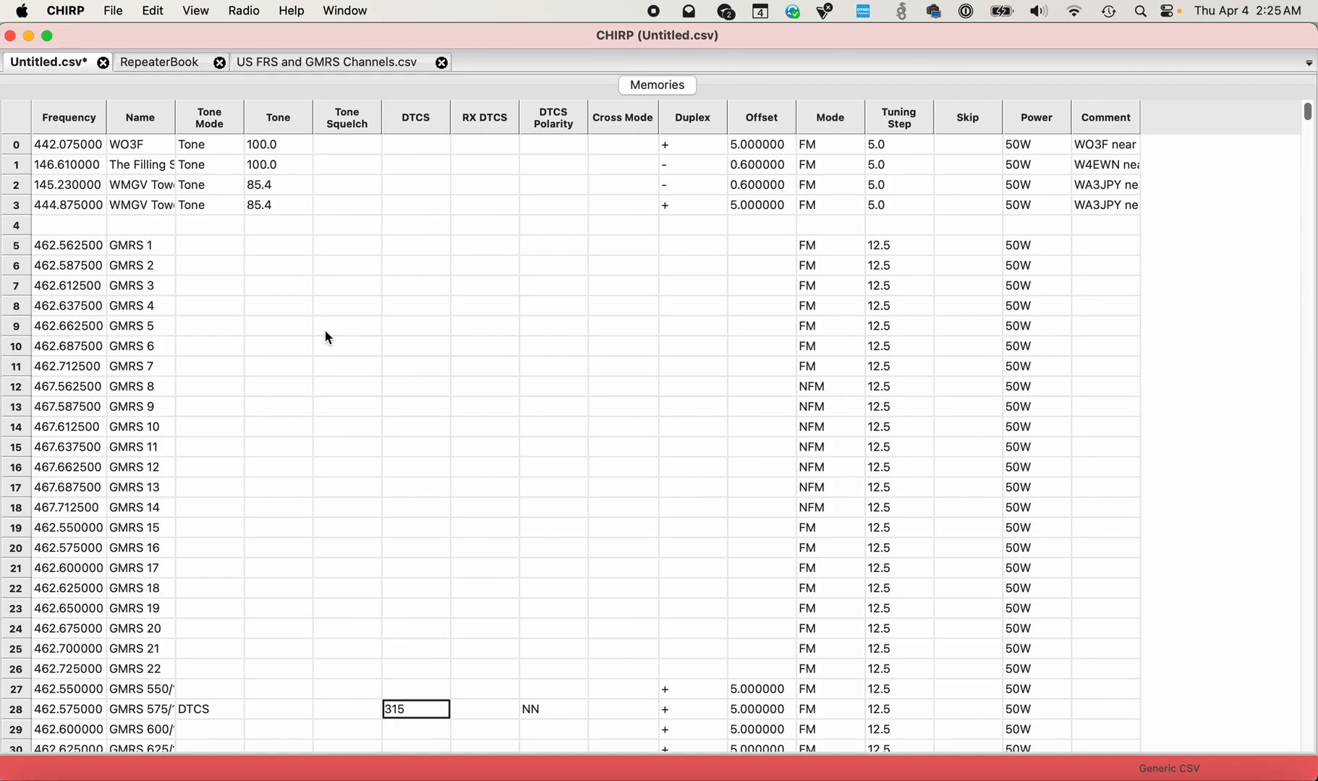
mouse_move(244, 10)
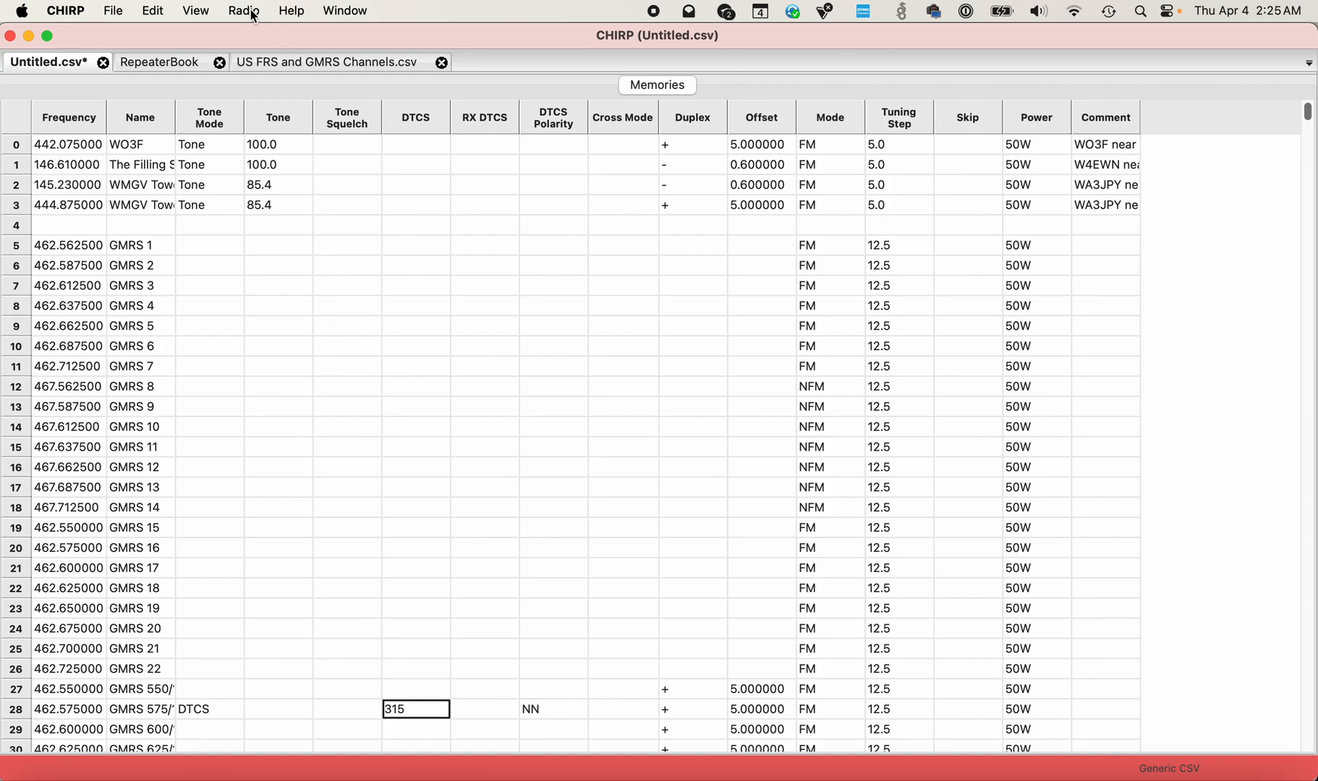
Bring up the Radio menu's Upload to radio option for the finished sheet.
click(243, 10)
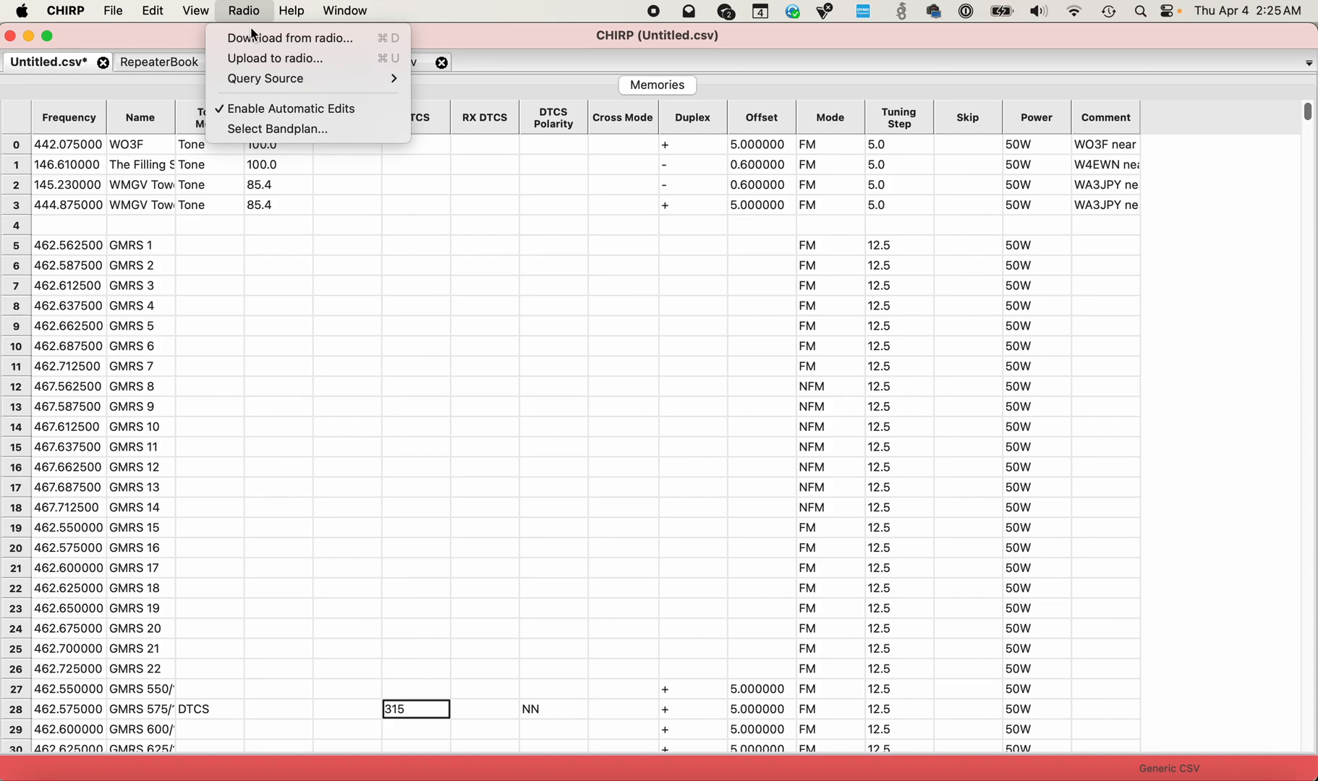
mouse_move(275, 58)
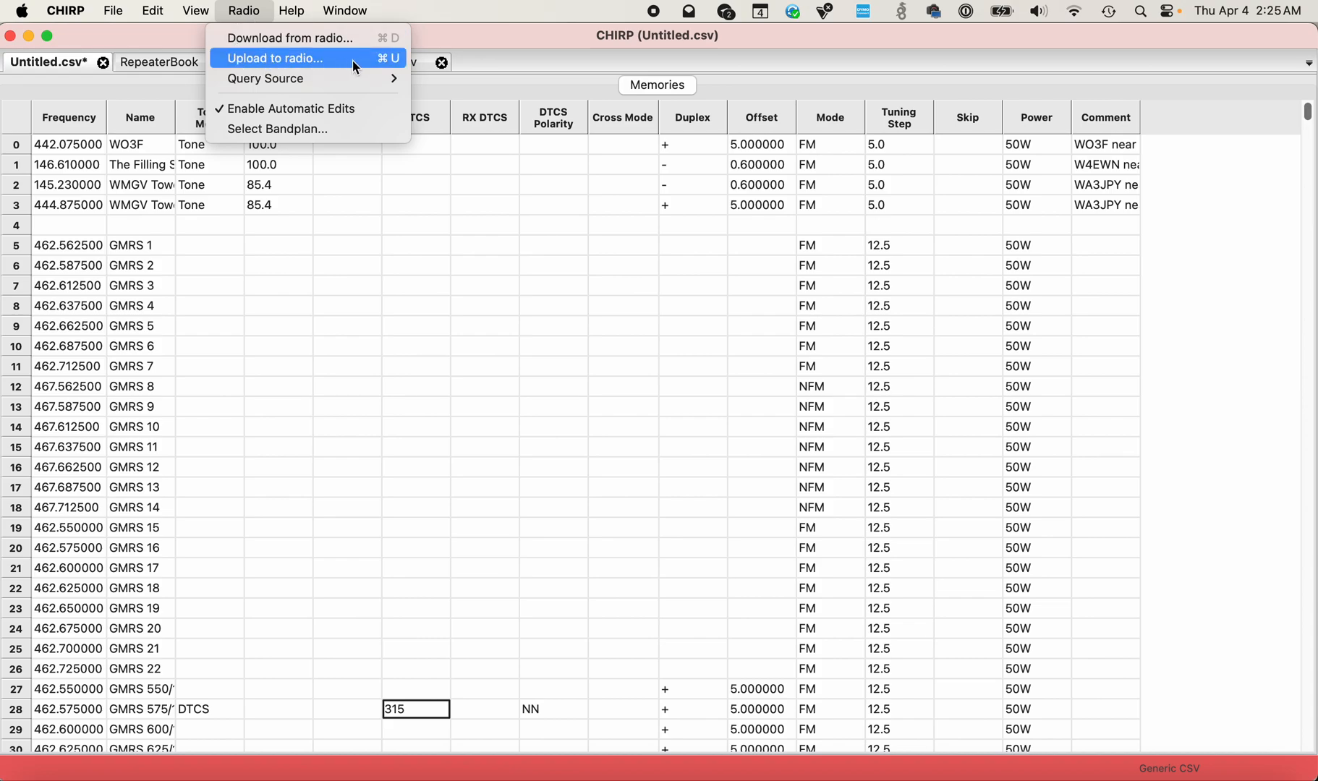